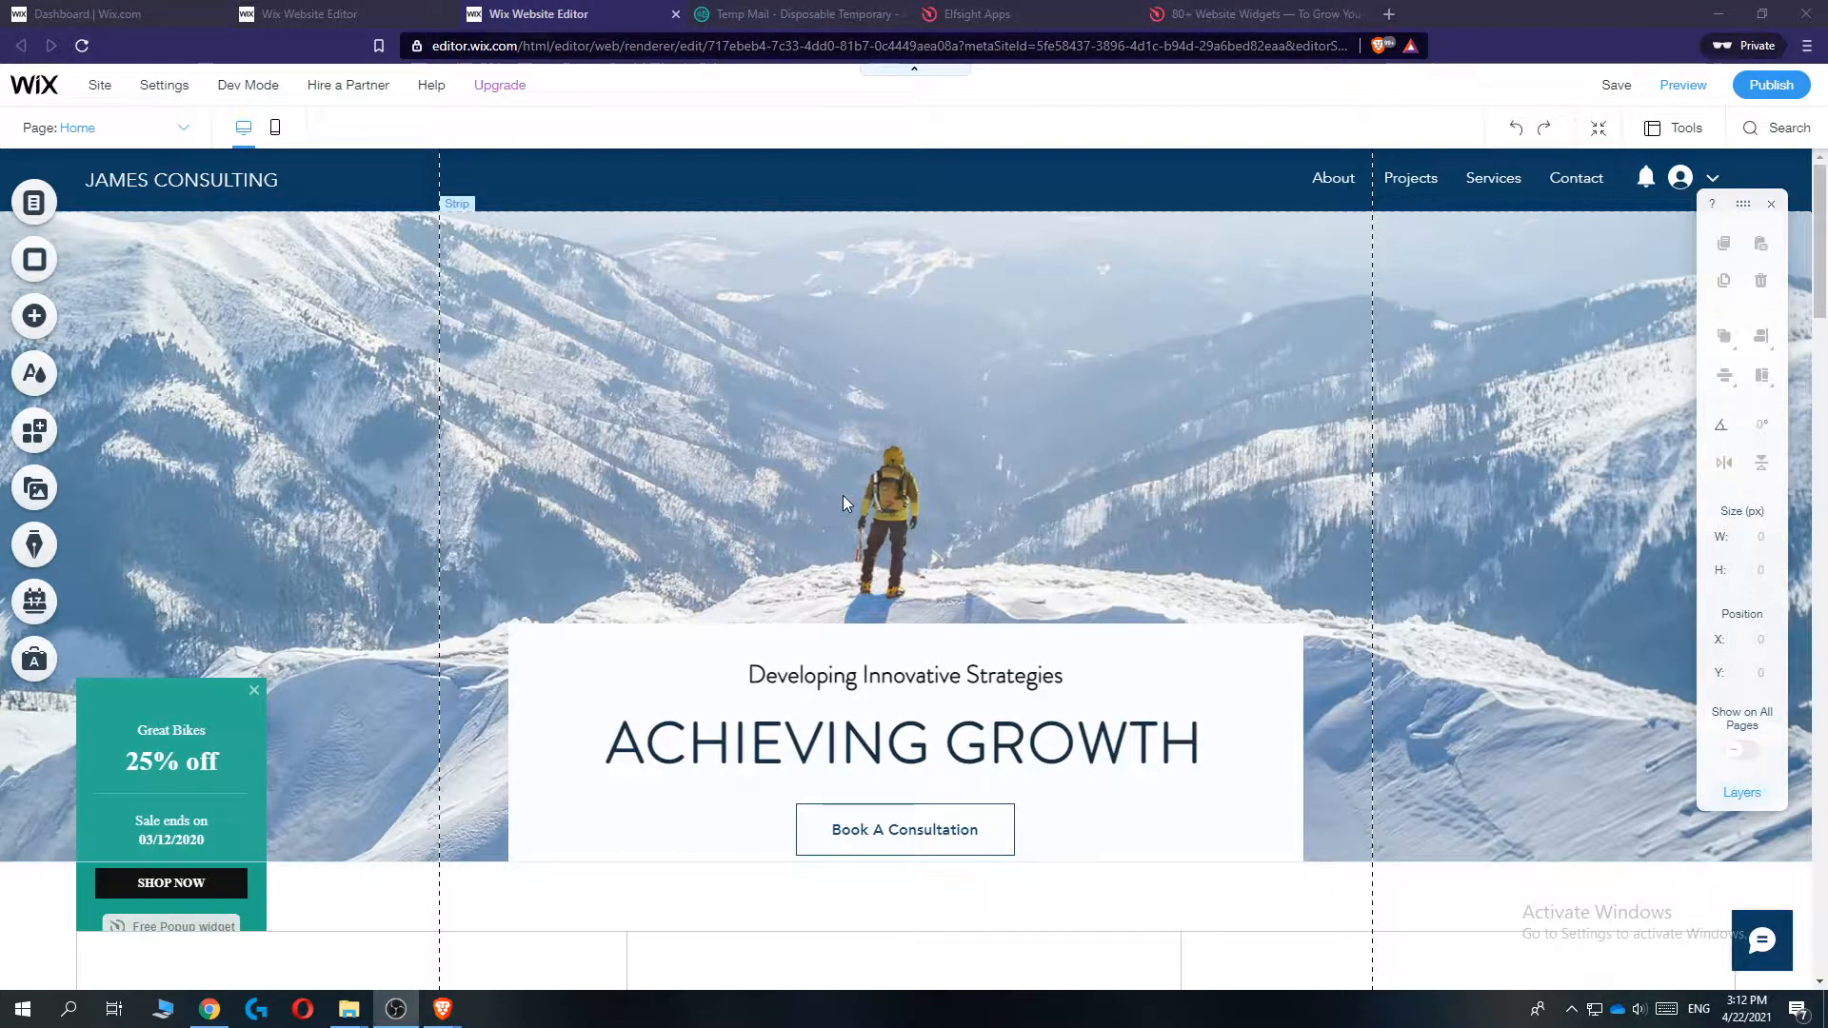
Switch from the Wix editor tab to the elfsight.com tab.
left_click(431, 85)
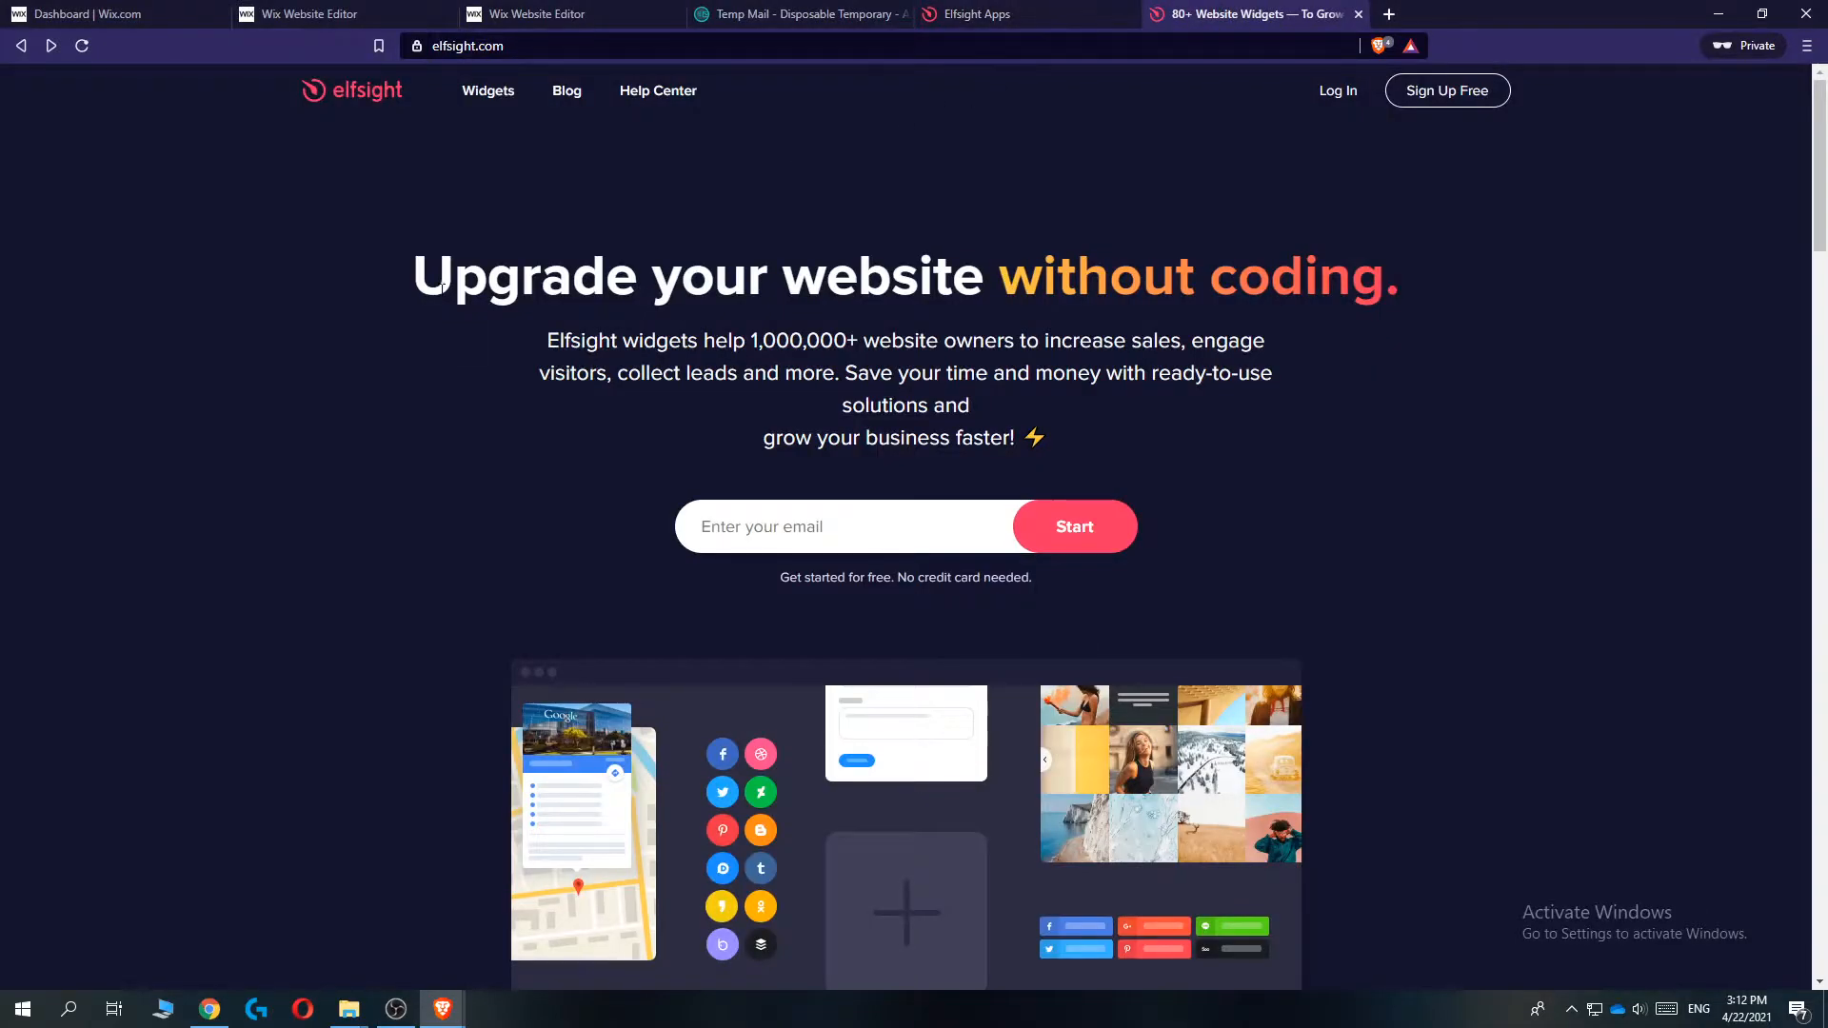
mouse_move(1467, 251)
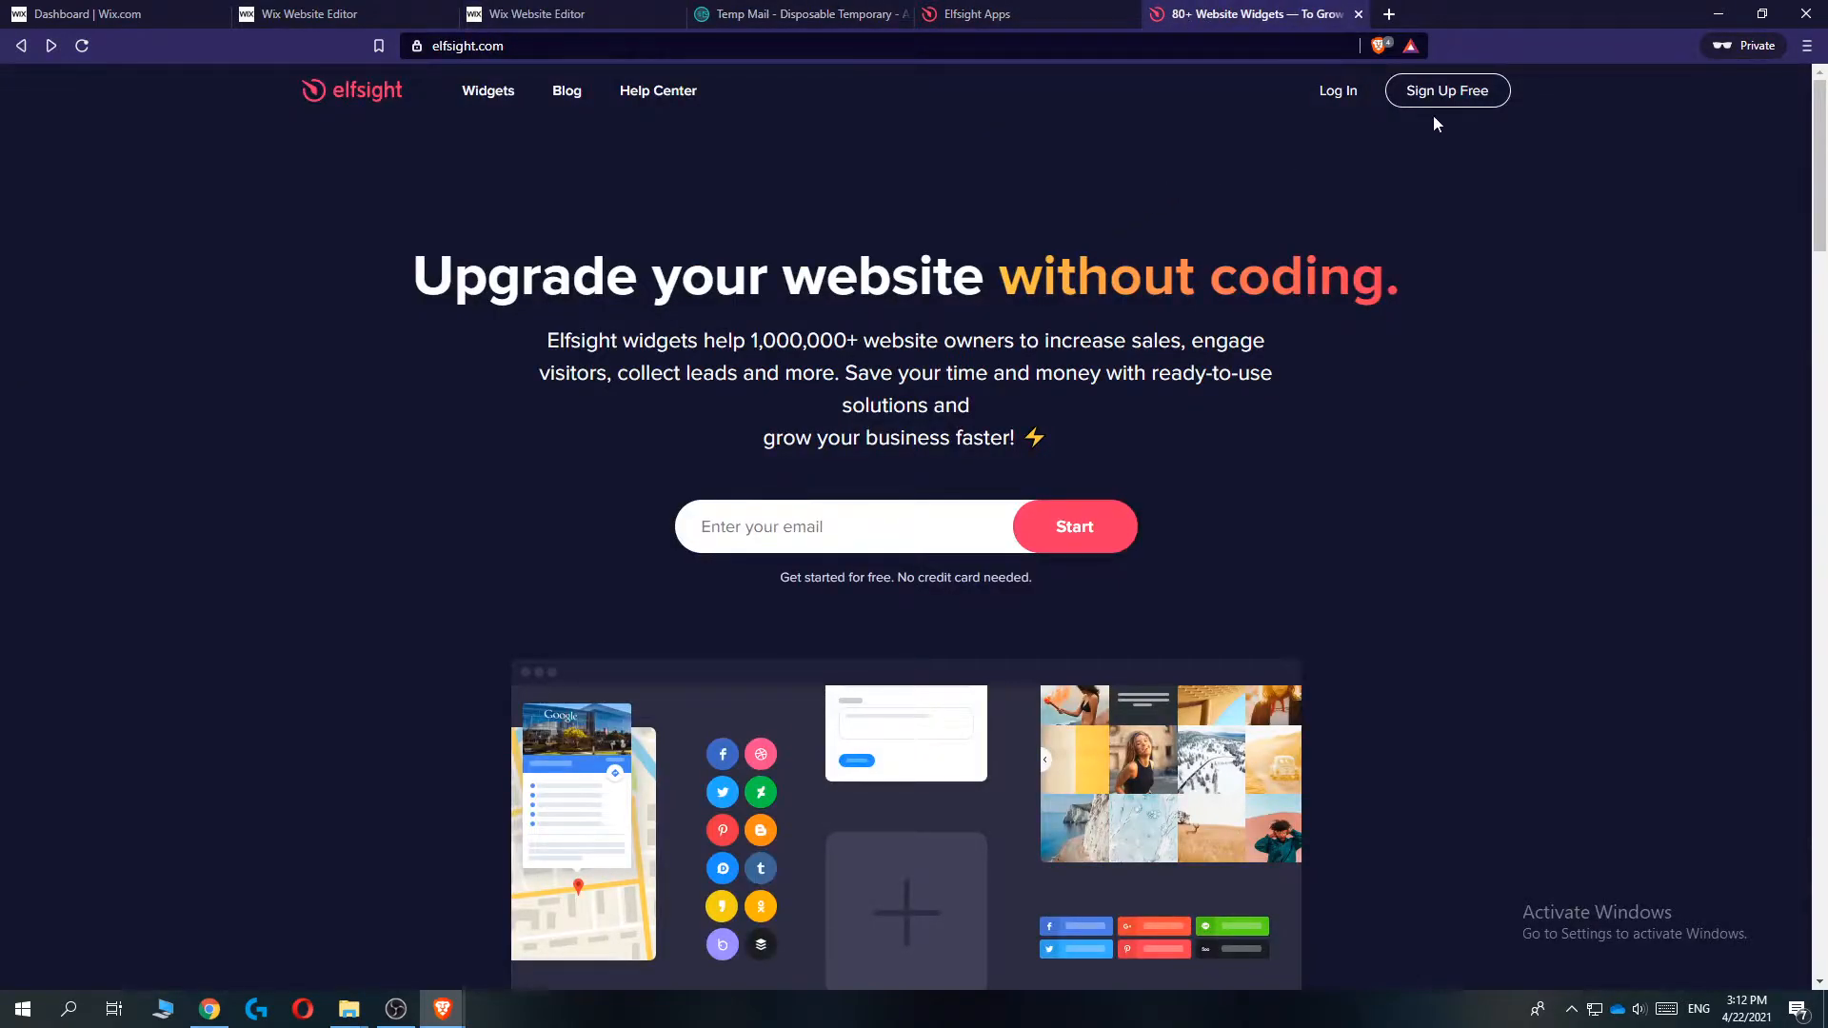
Log in to the Elfsight account to reach the apps dashboard.
left_click(1445, 89)
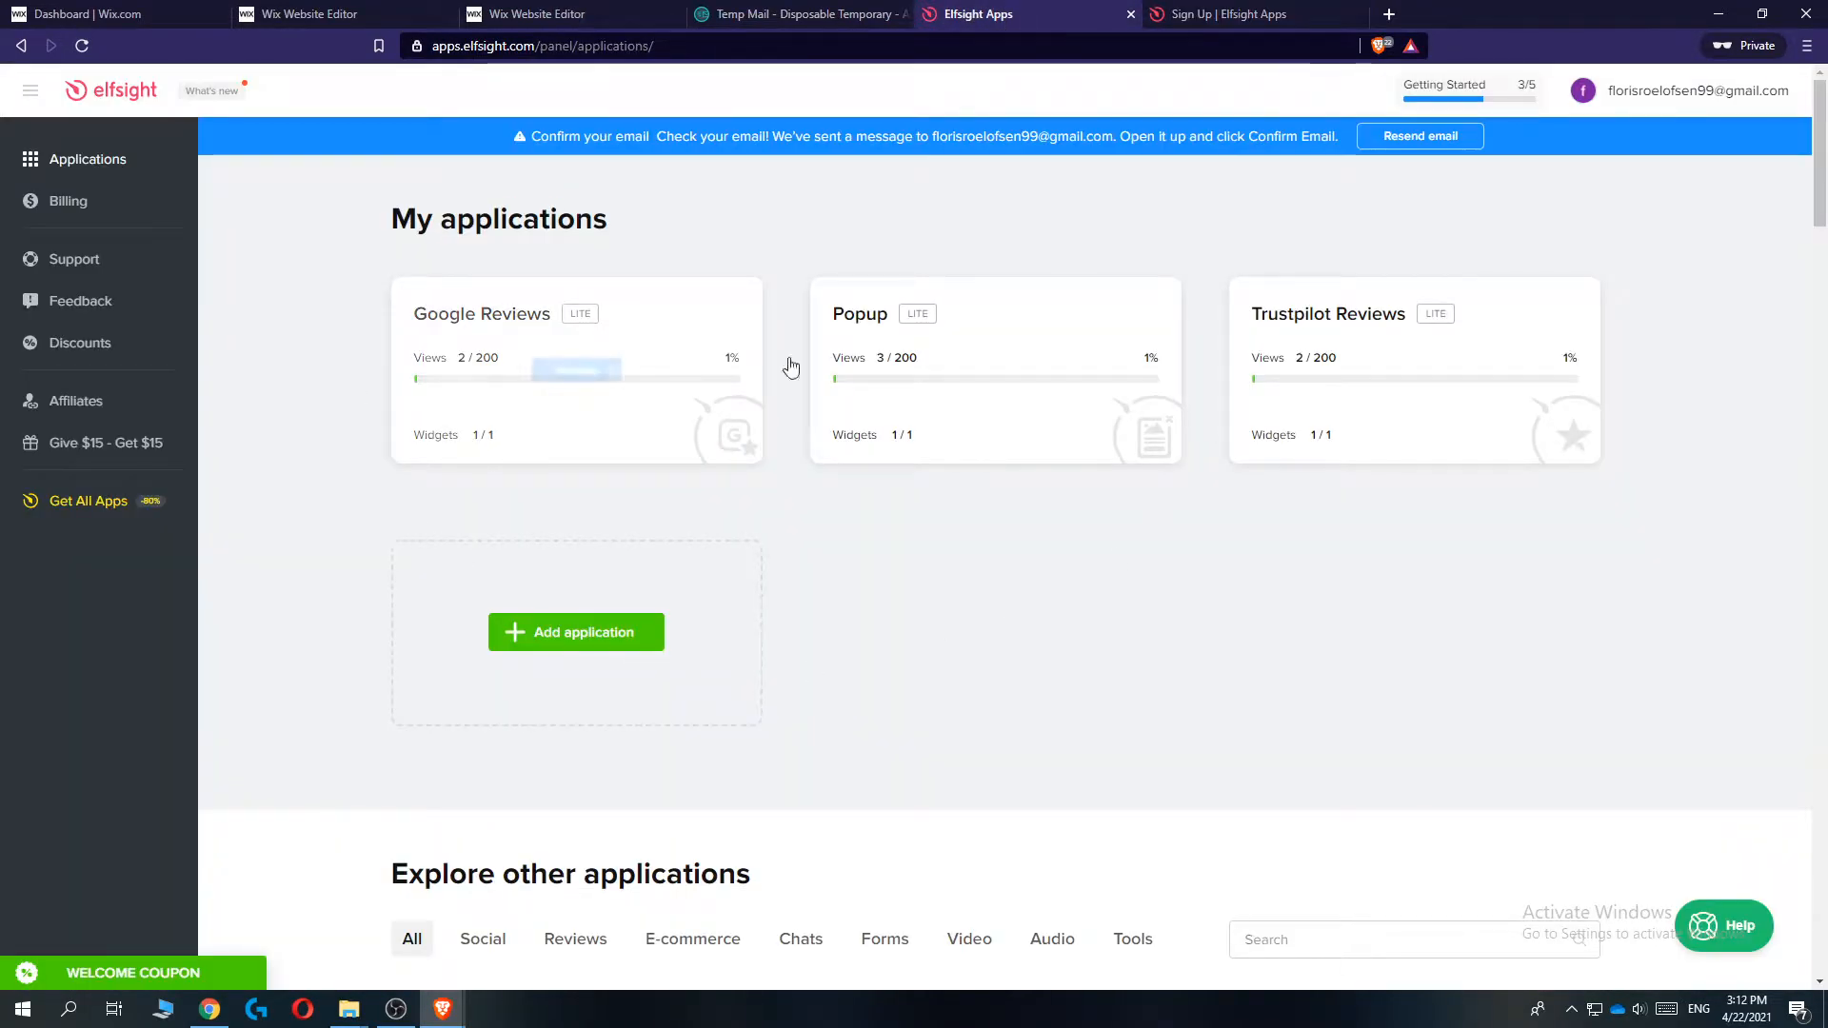
mouse_move(838, 263)
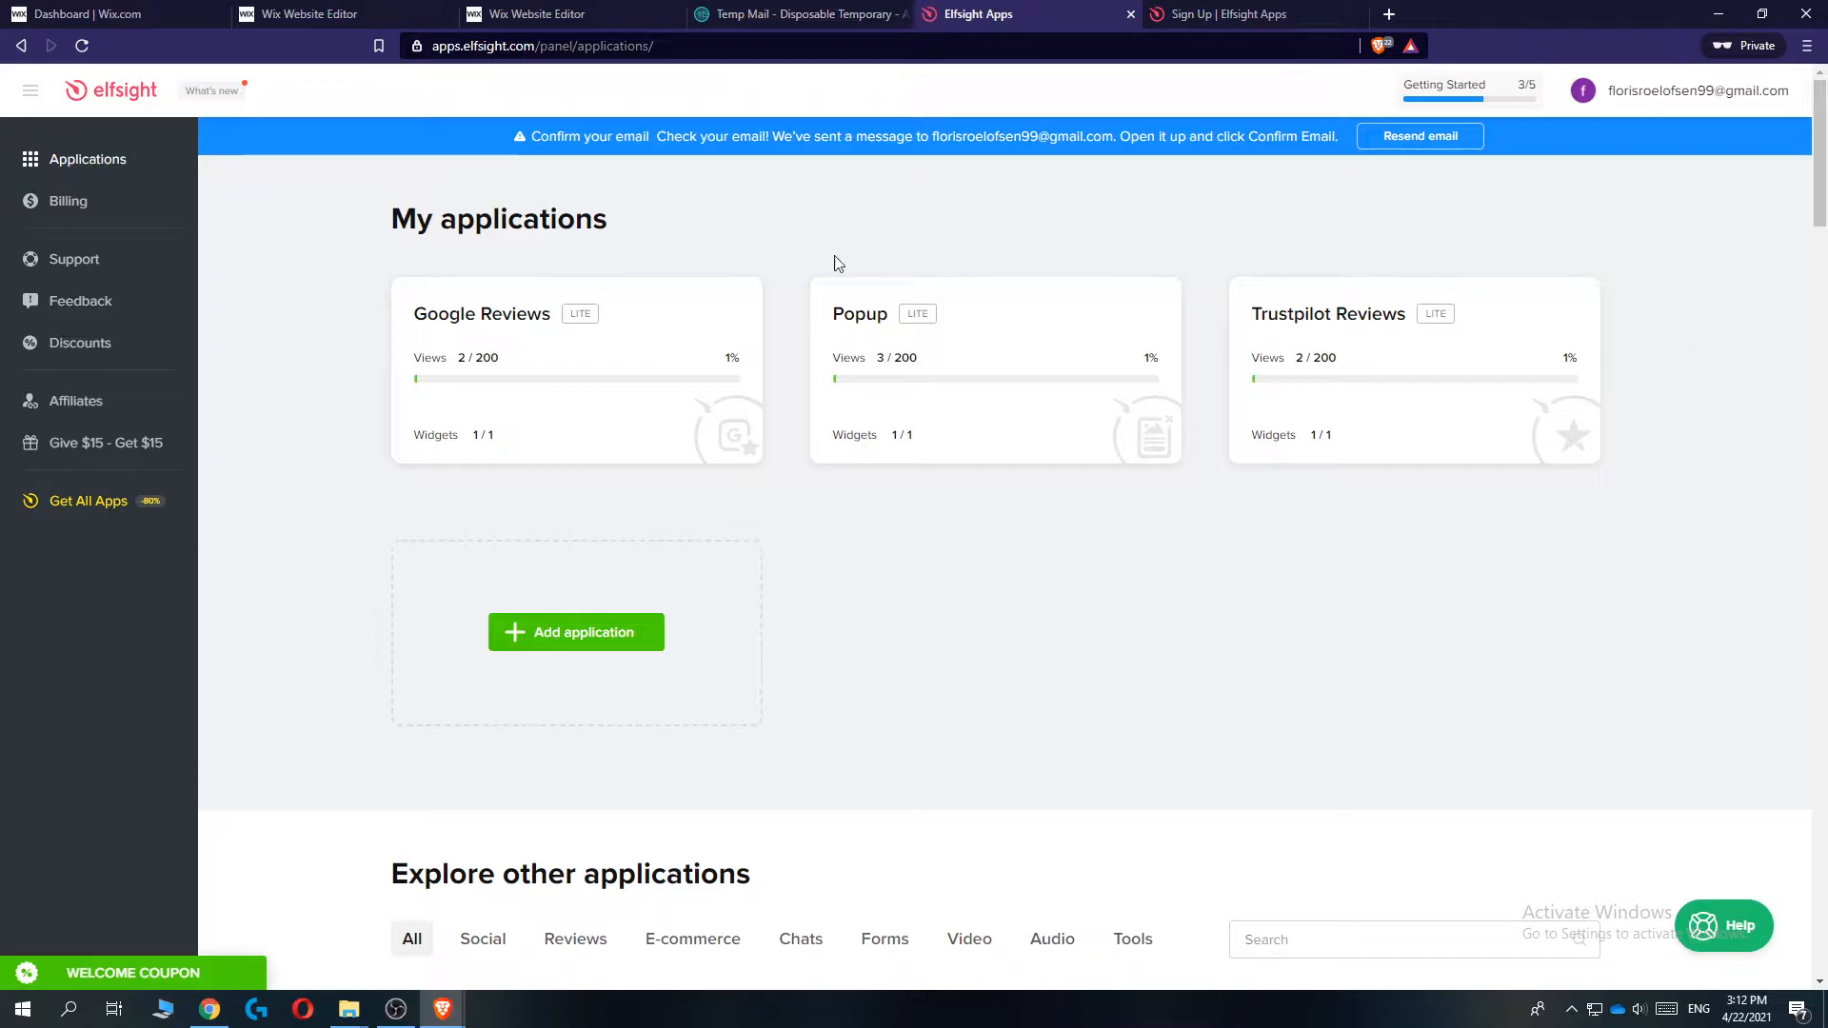
Search the application catalog for 'countdown' and create a new Countdown Timer widget.
scroll("down", 3)
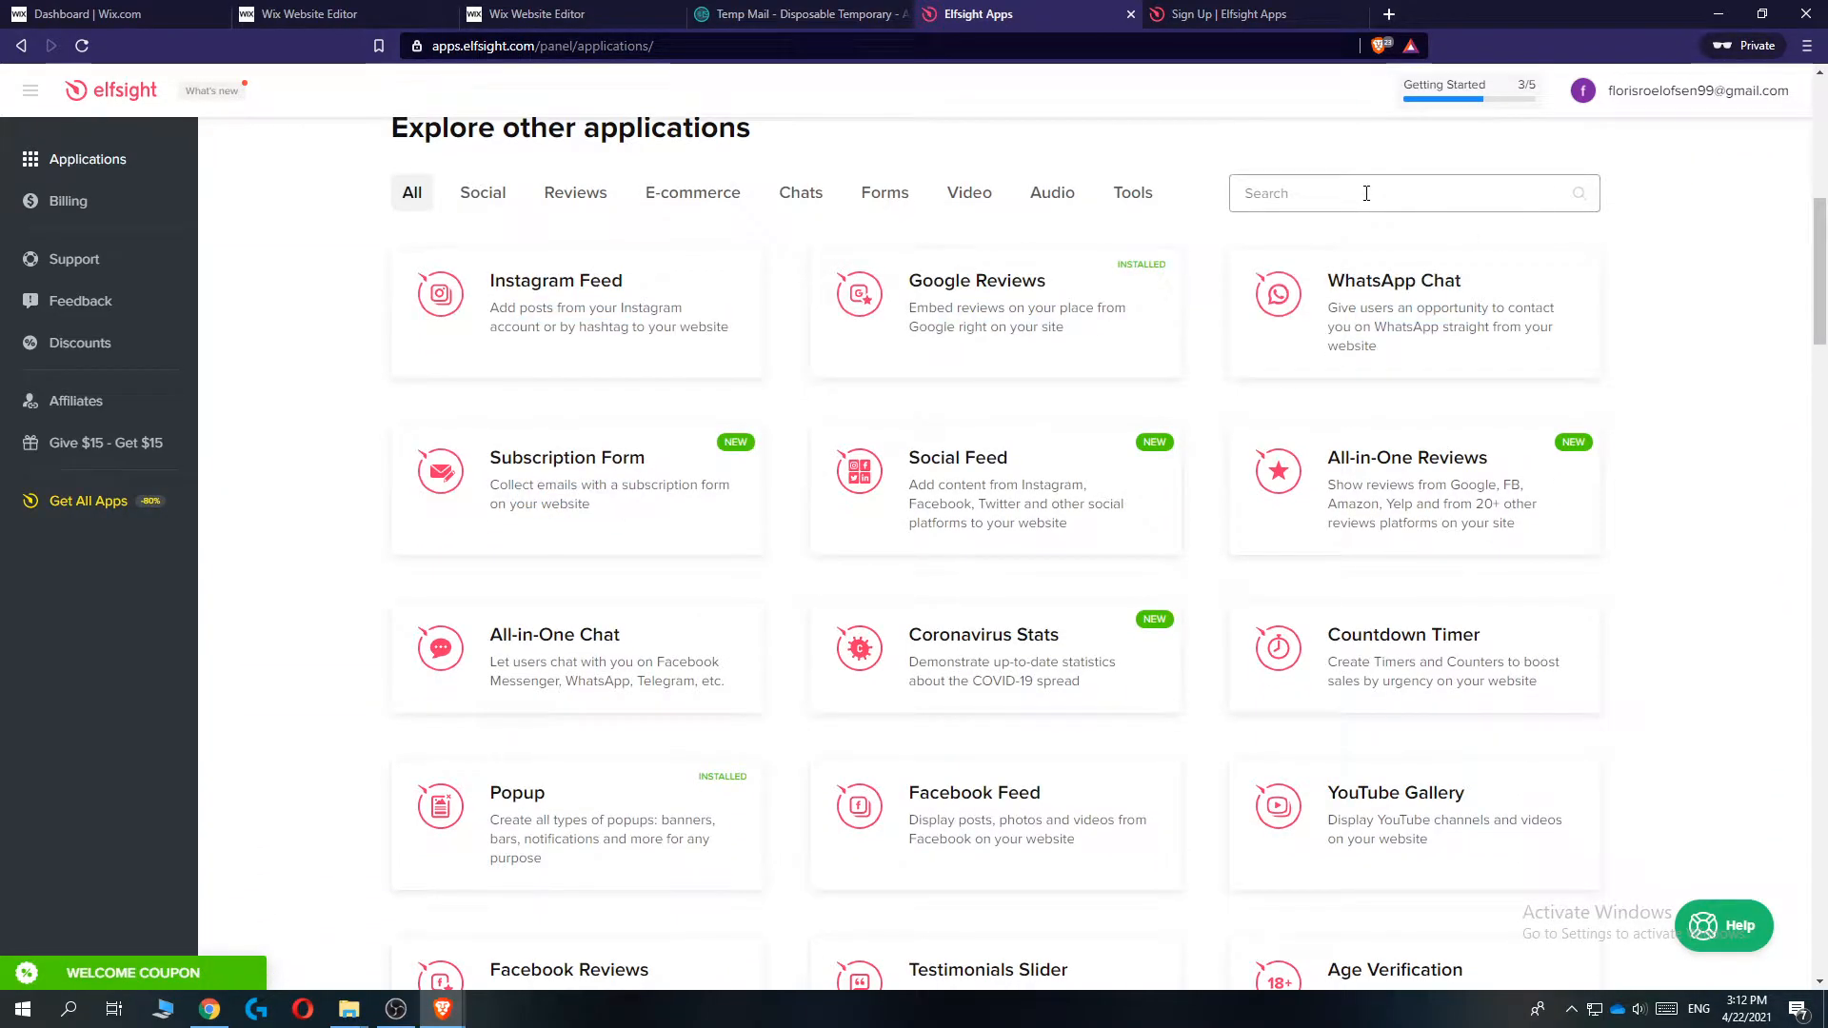
type("countdown")
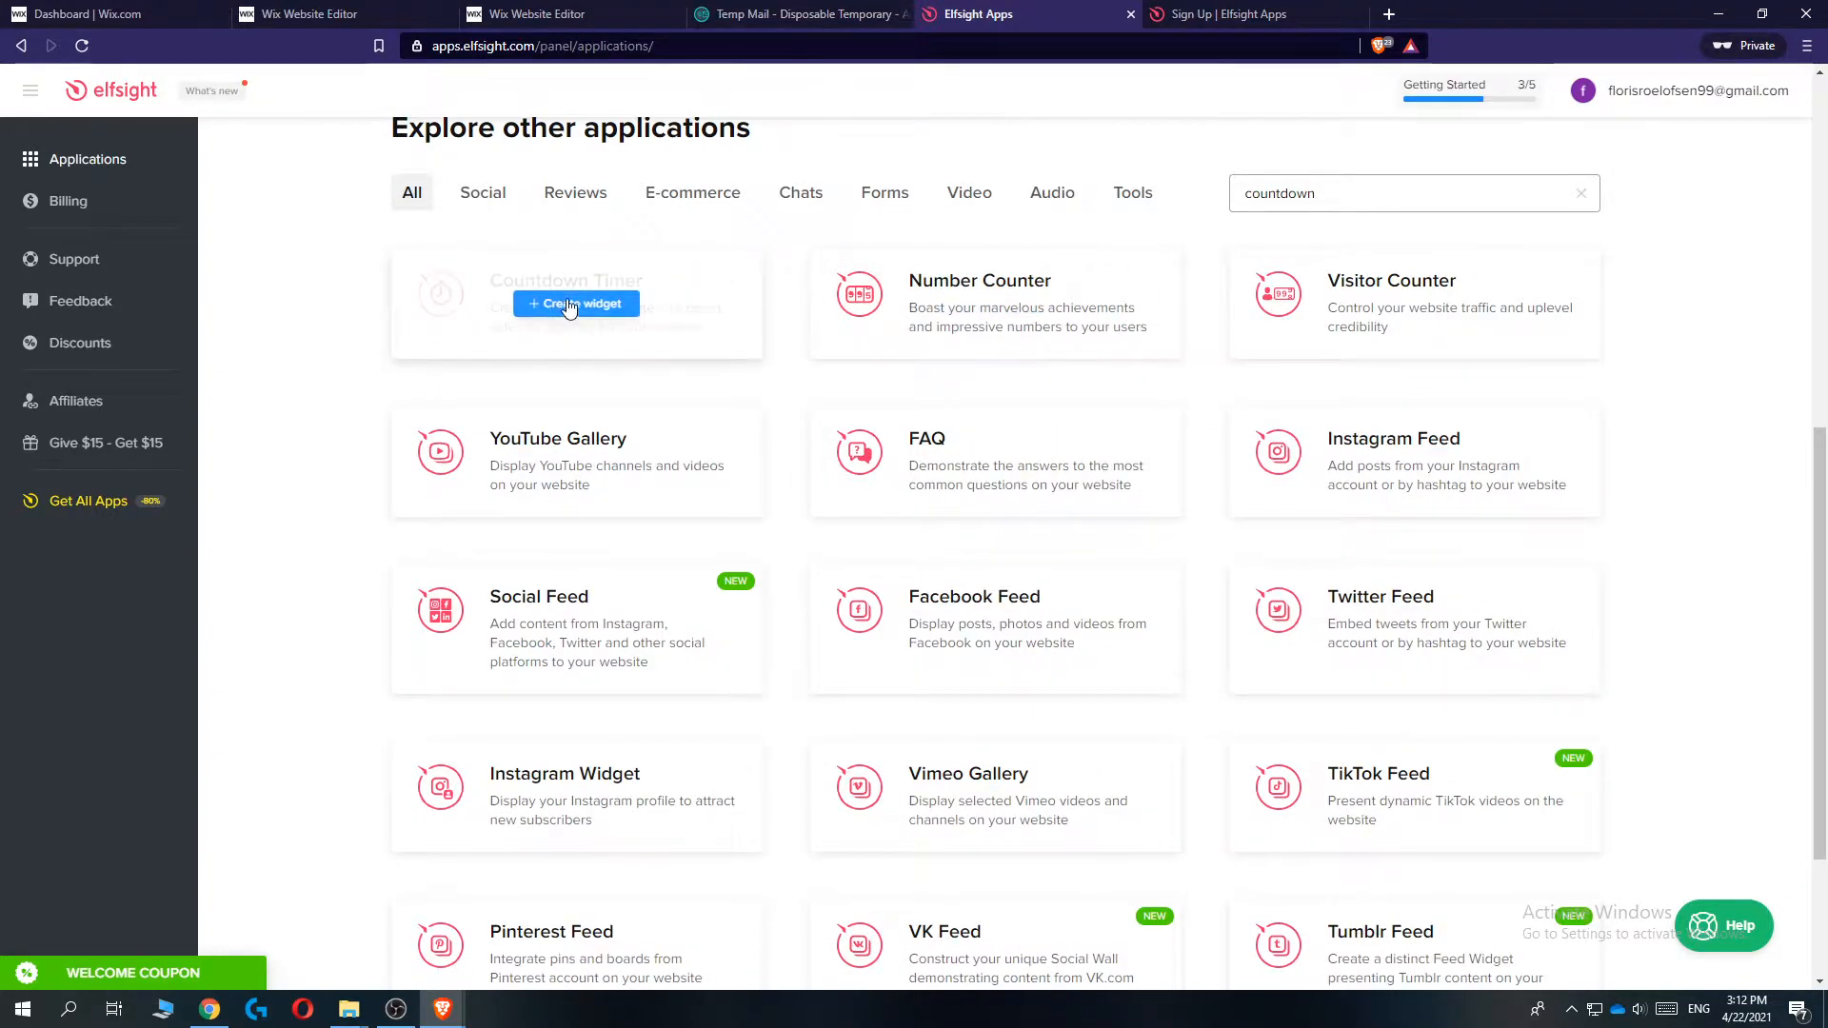
left_click(576, 302)
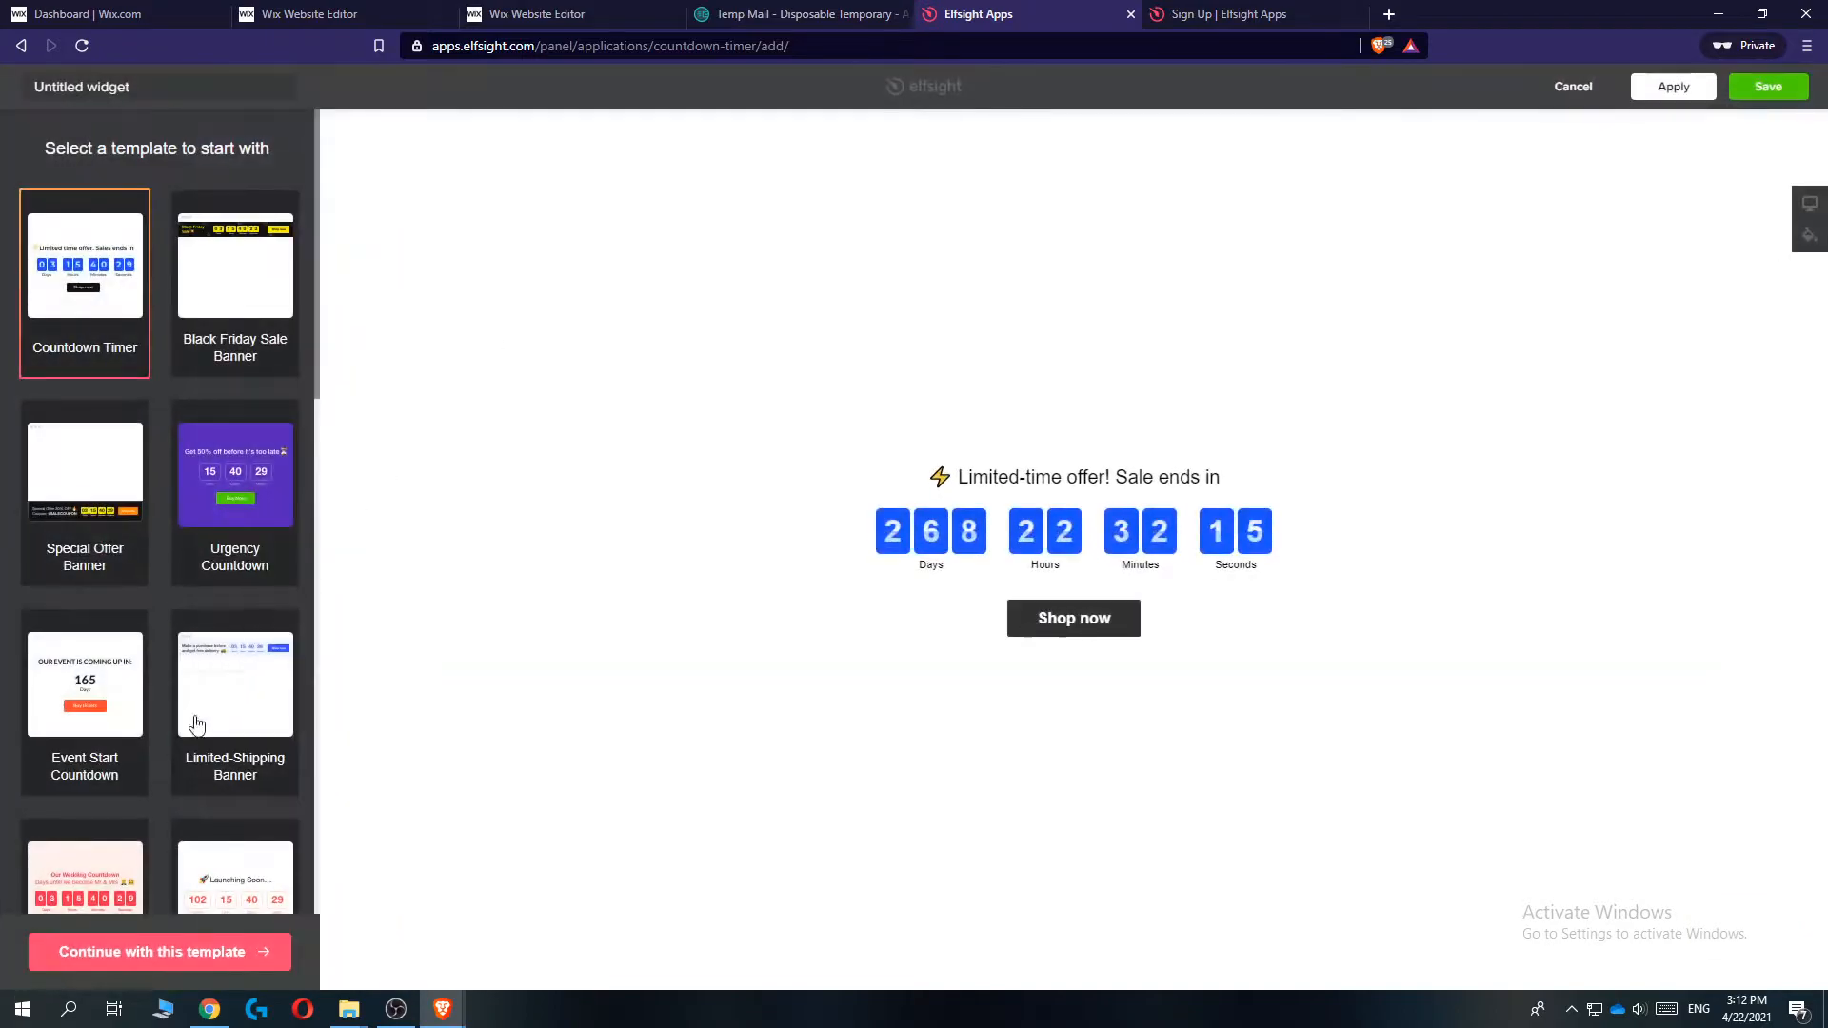
Preview the Black Friday Sale Banner and Urgency Countdown templates, then continue with the Countdown Timer template.
left_click(235, 268)
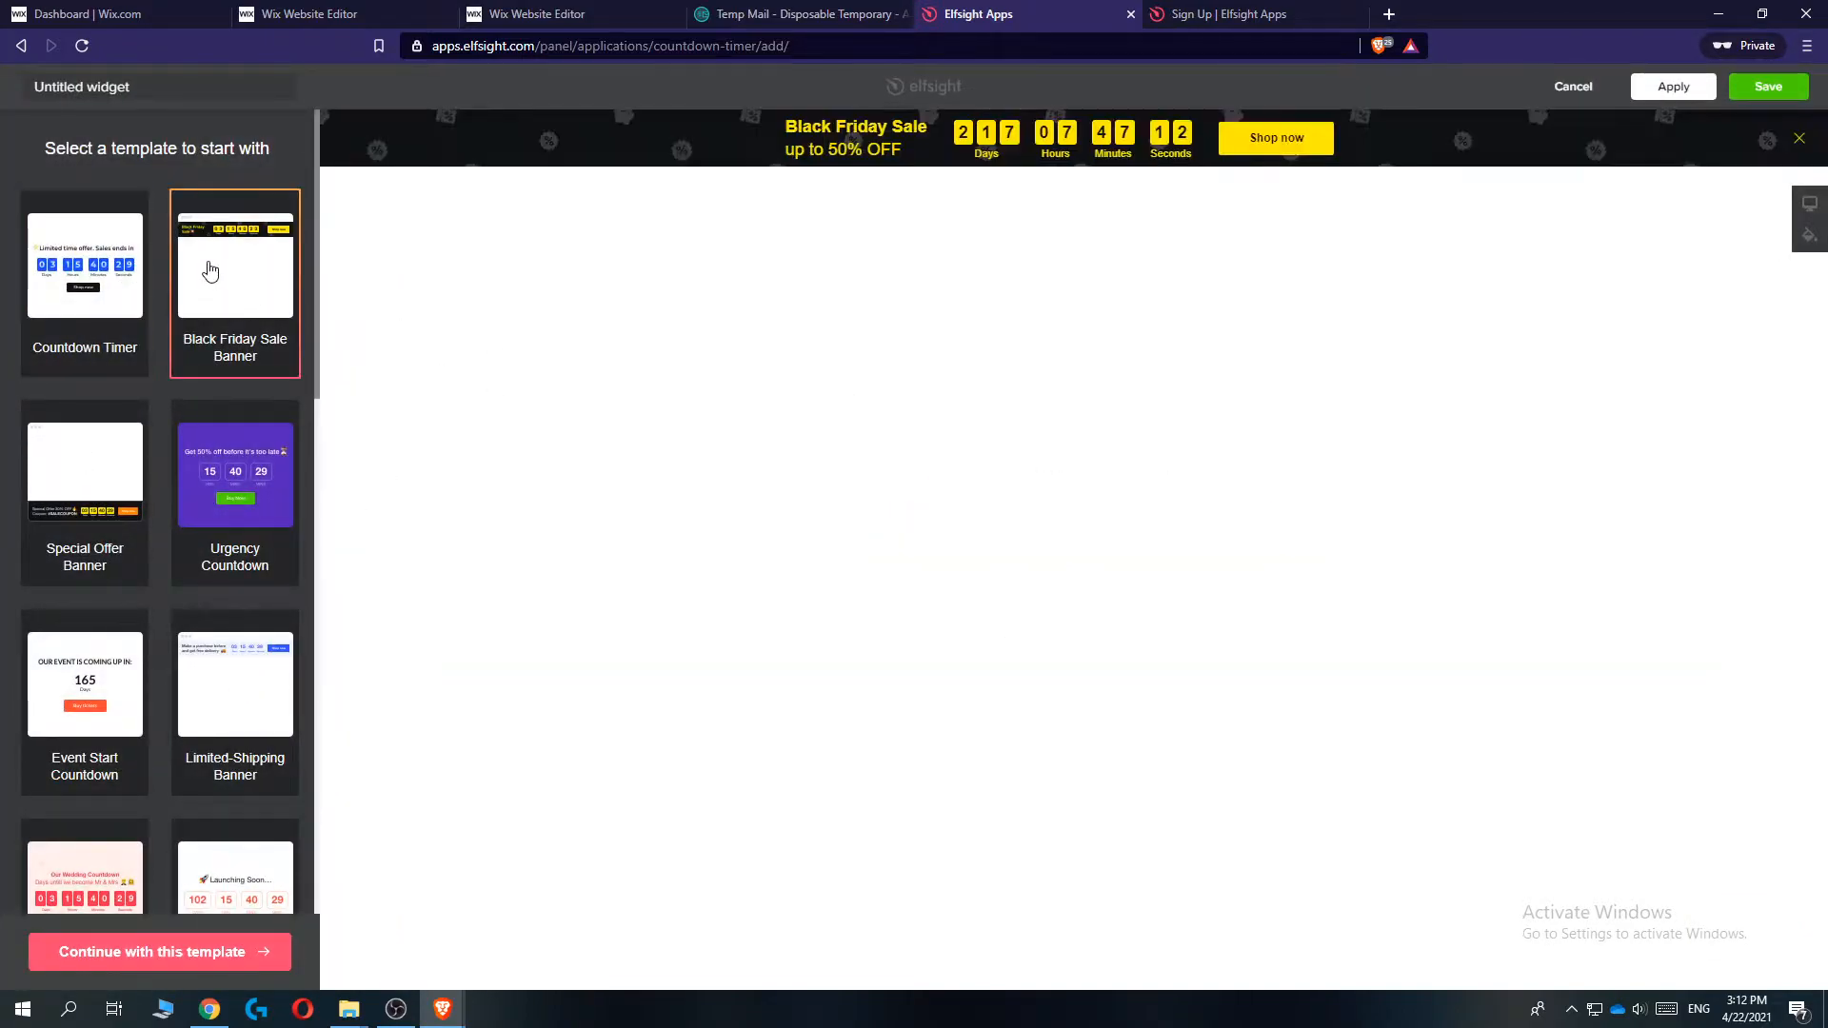
left_click(234, 470)
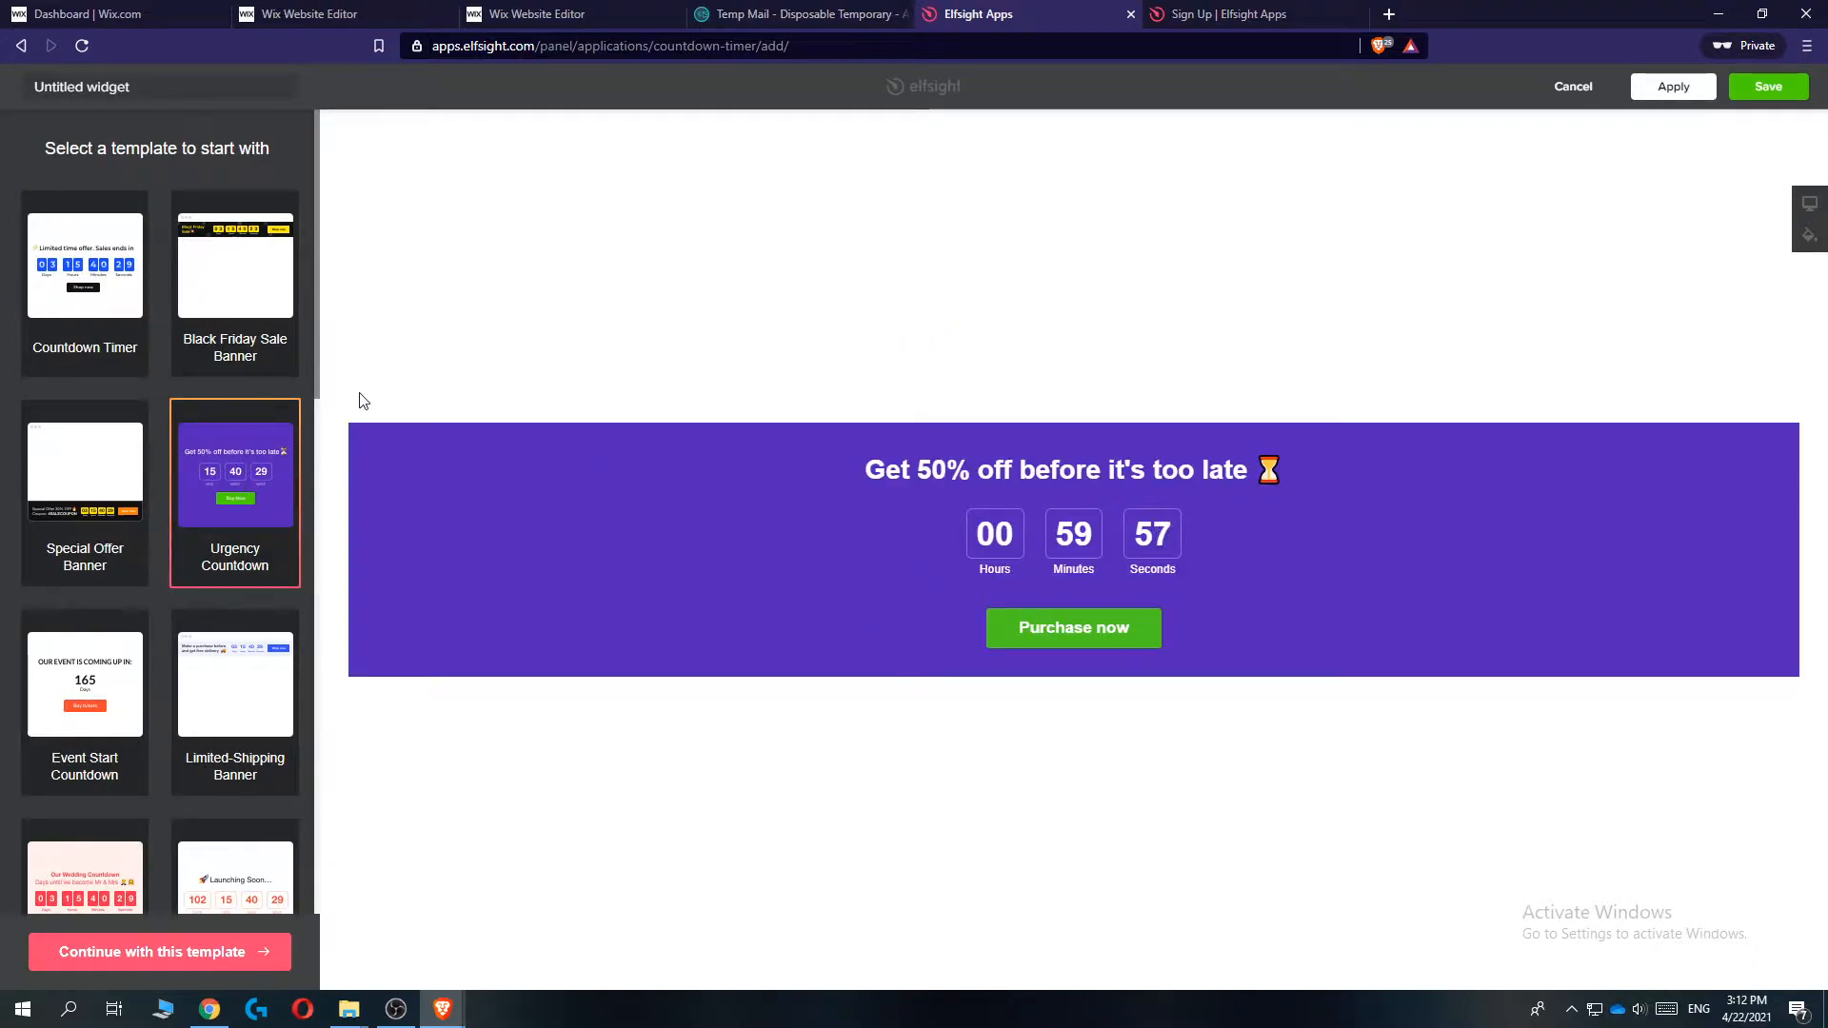
left_click(83, 261)
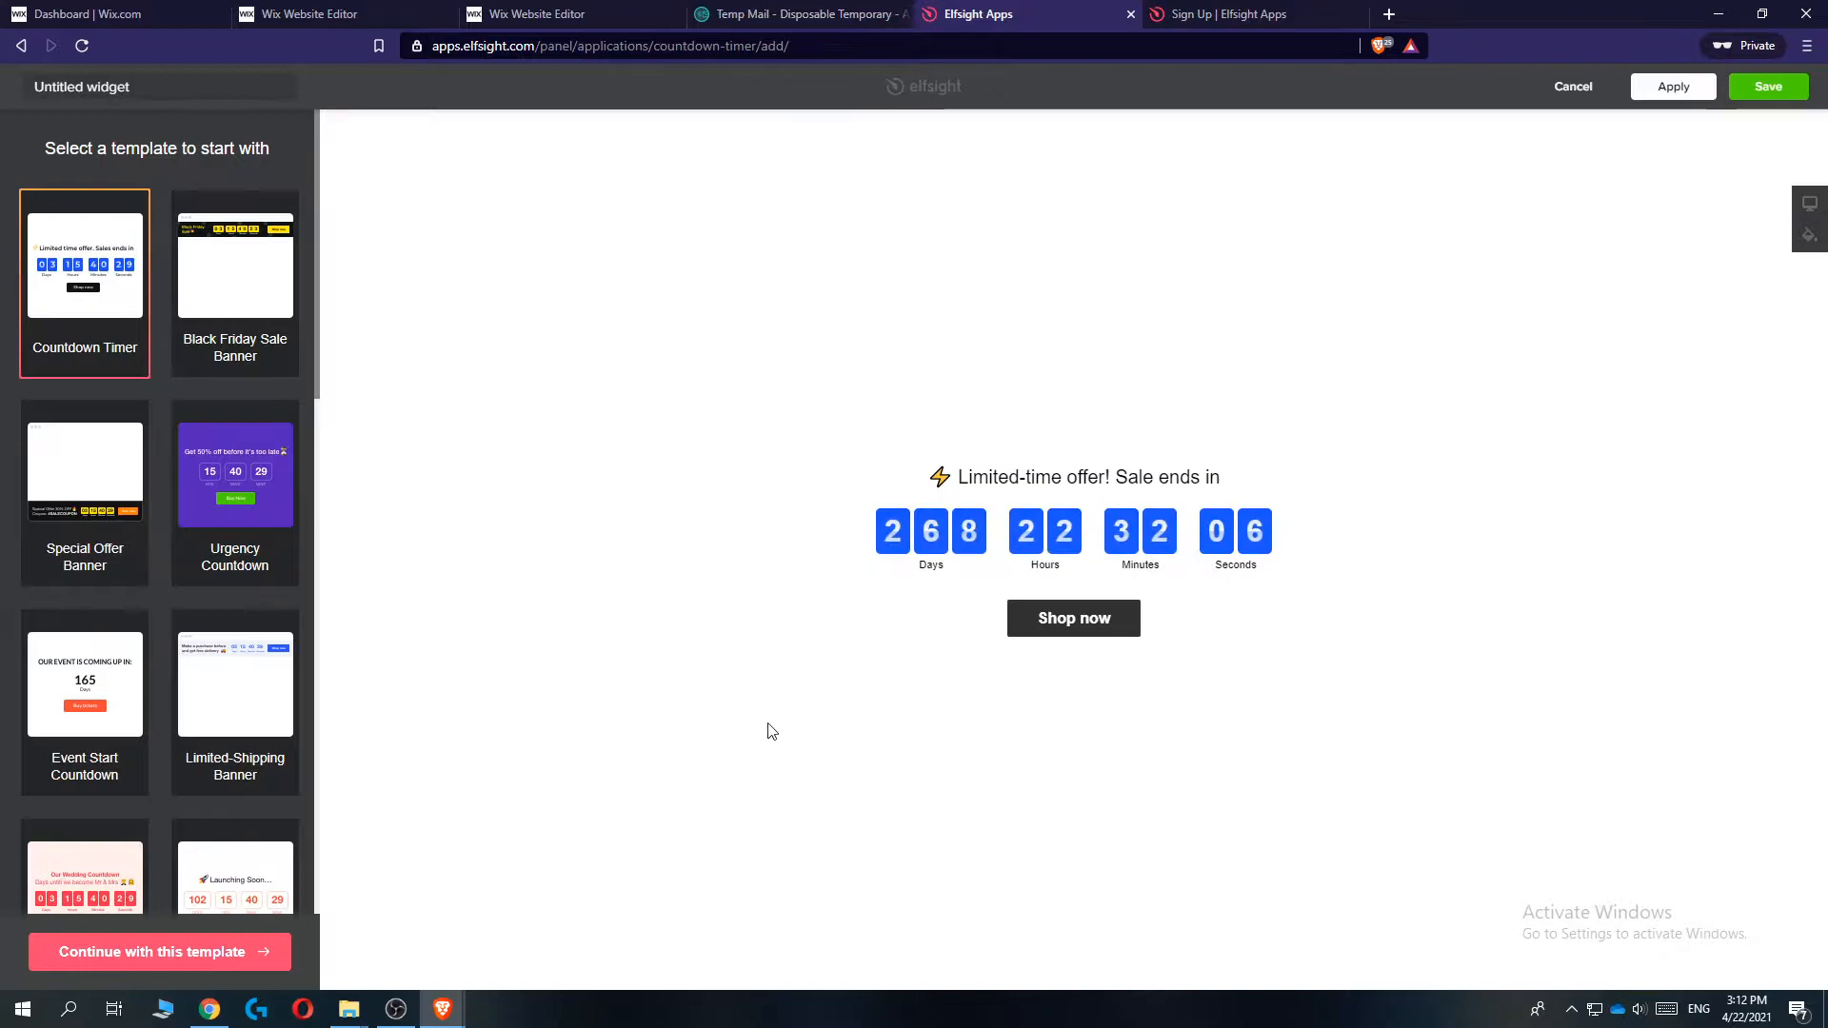
left_click(158, 952)
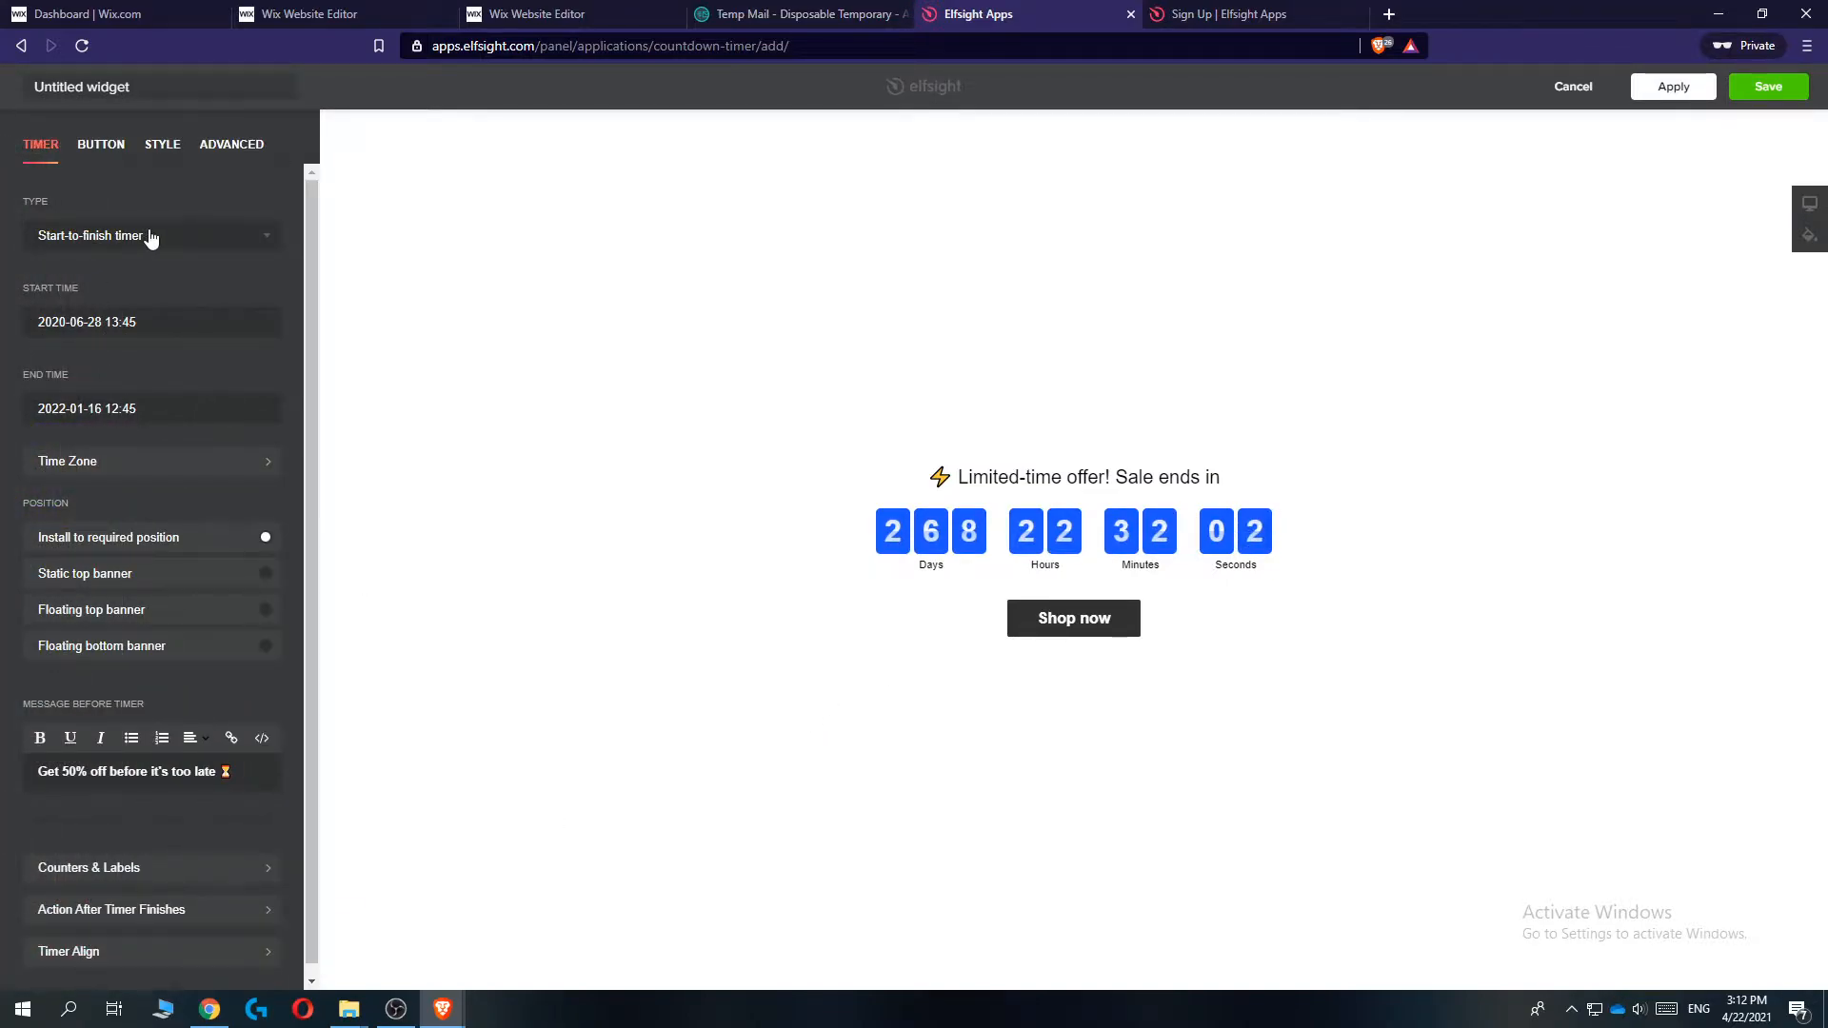
Keep the start-to-finish timer type, review Button and Advanced settings, and save the widget.
left_click(153, 236)
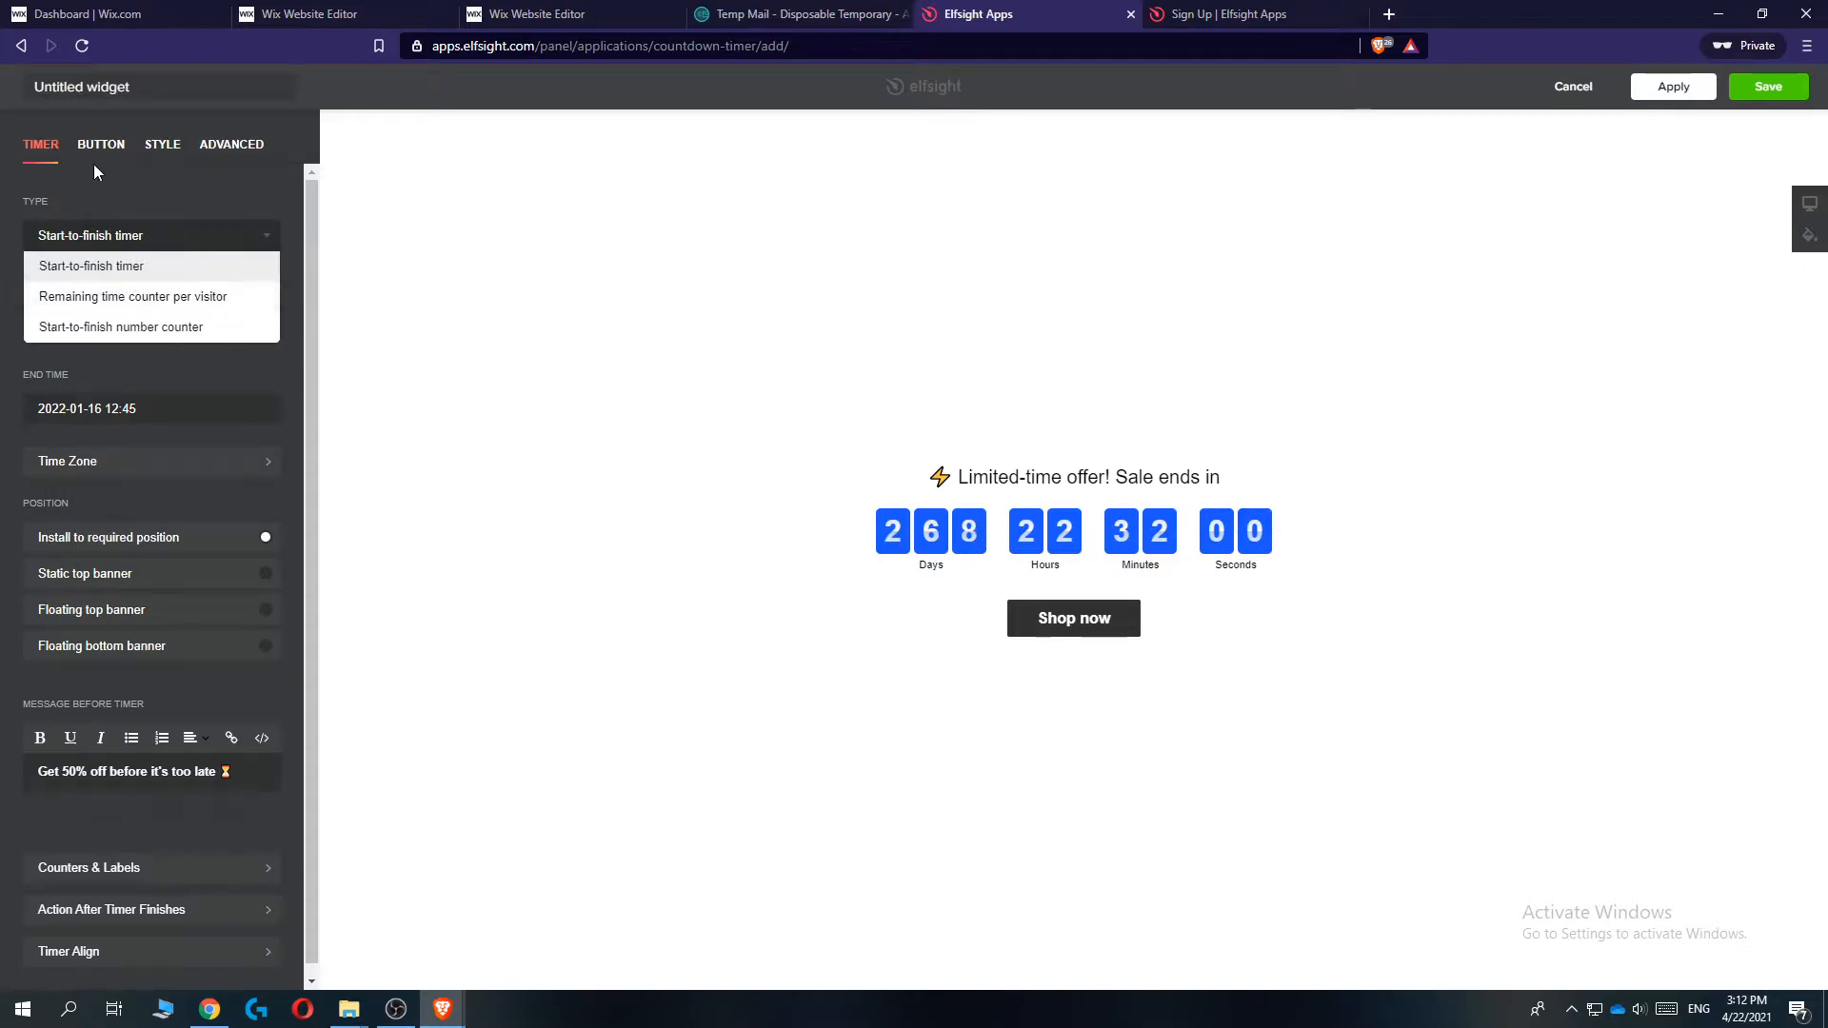
left_click(92, 267)
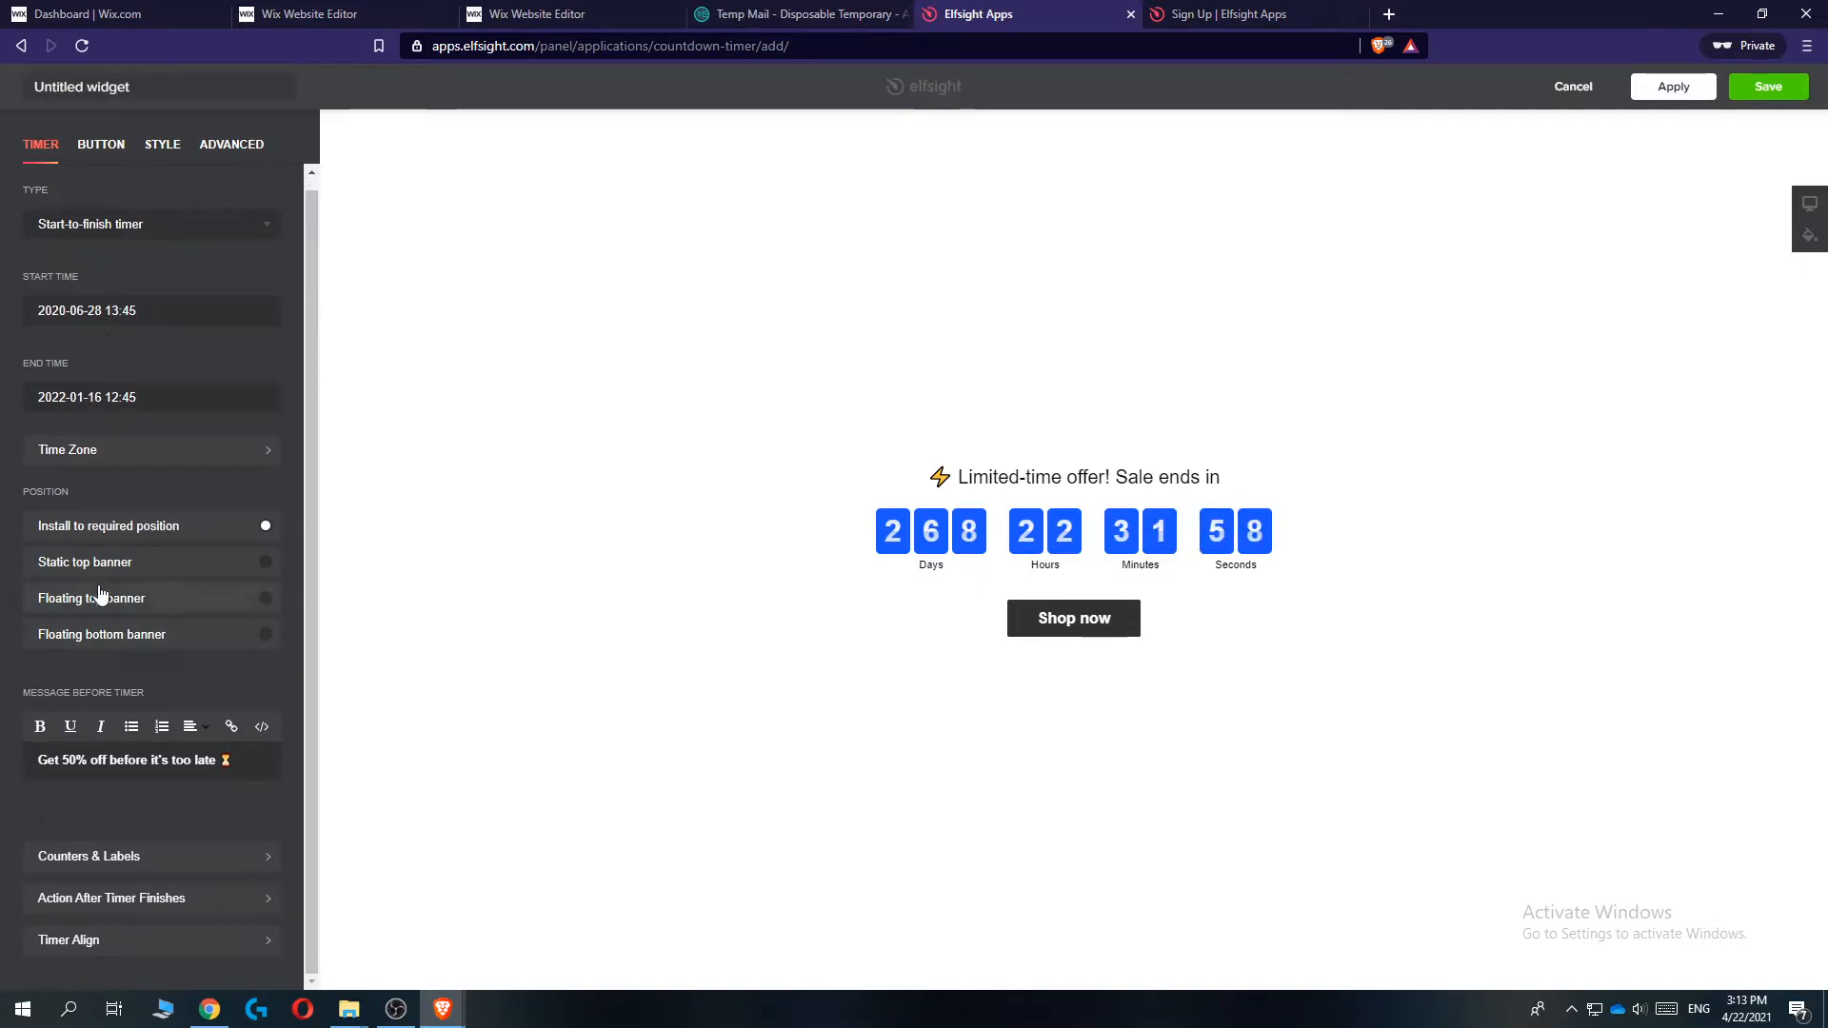
left_click(101, 143)
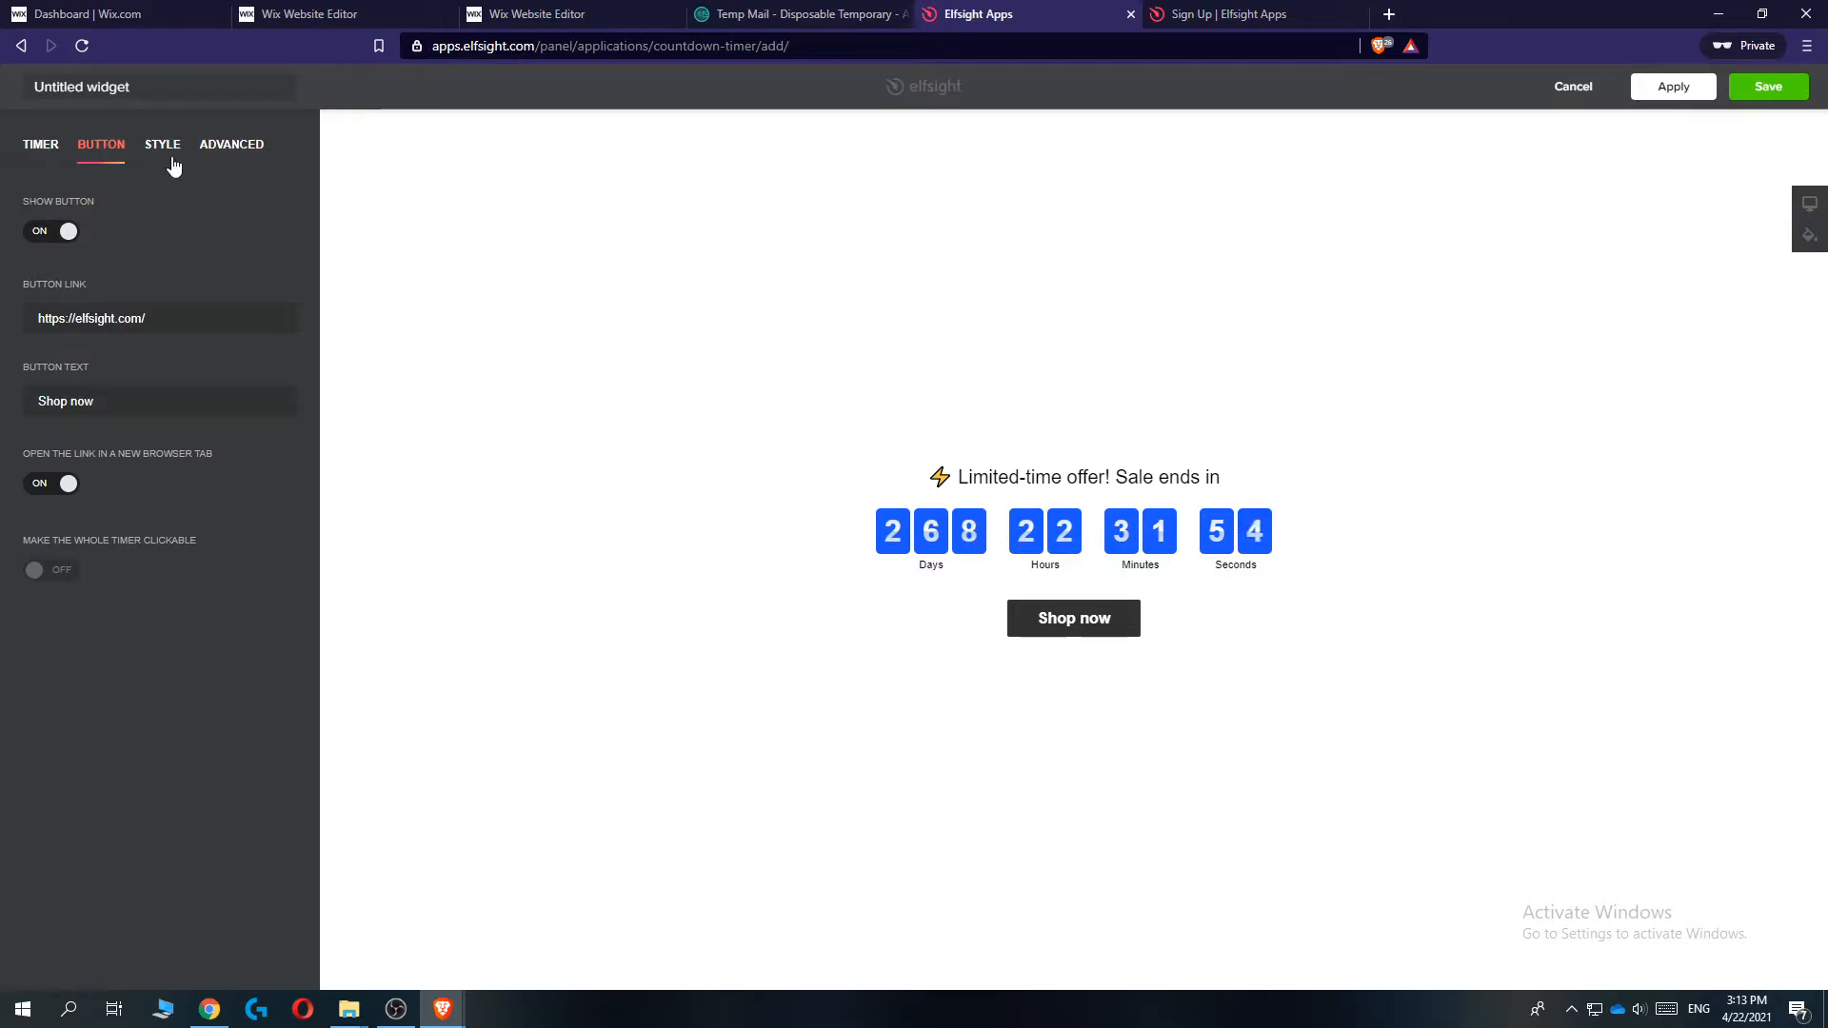
left_click(231, 143)
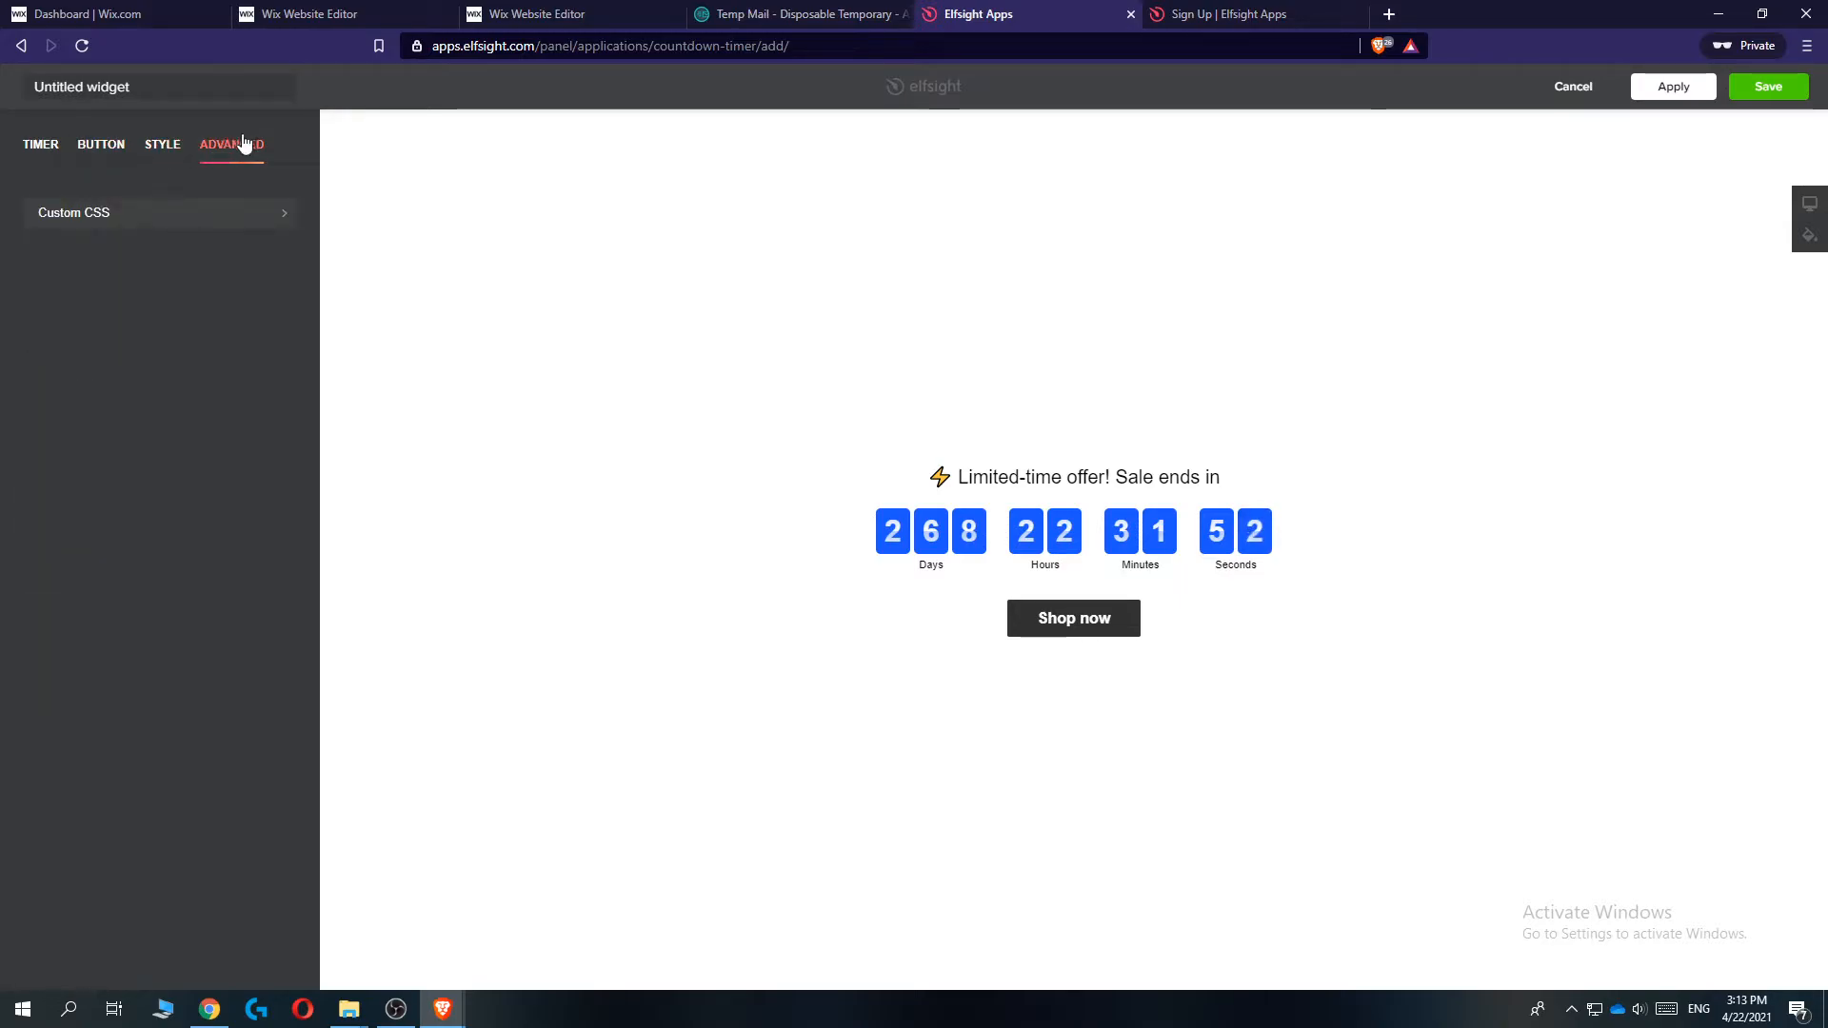
left_click(40, 143)
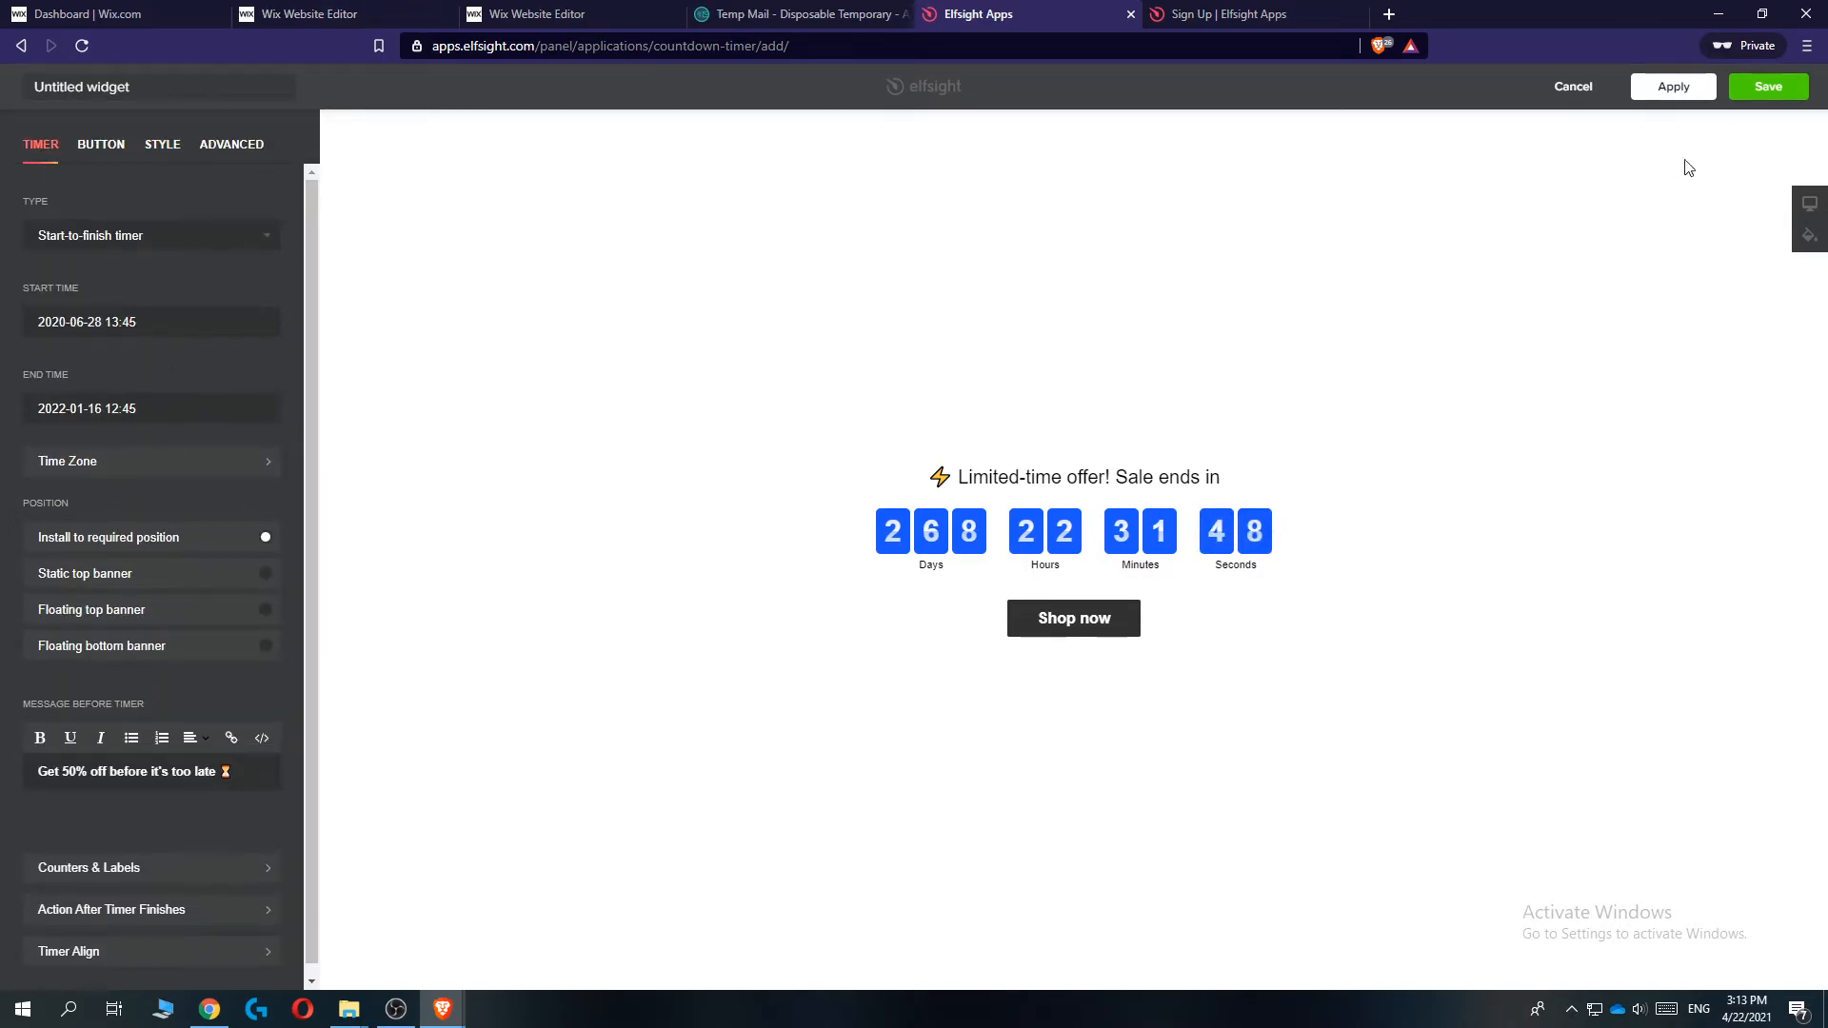
left_click(1768, 86)
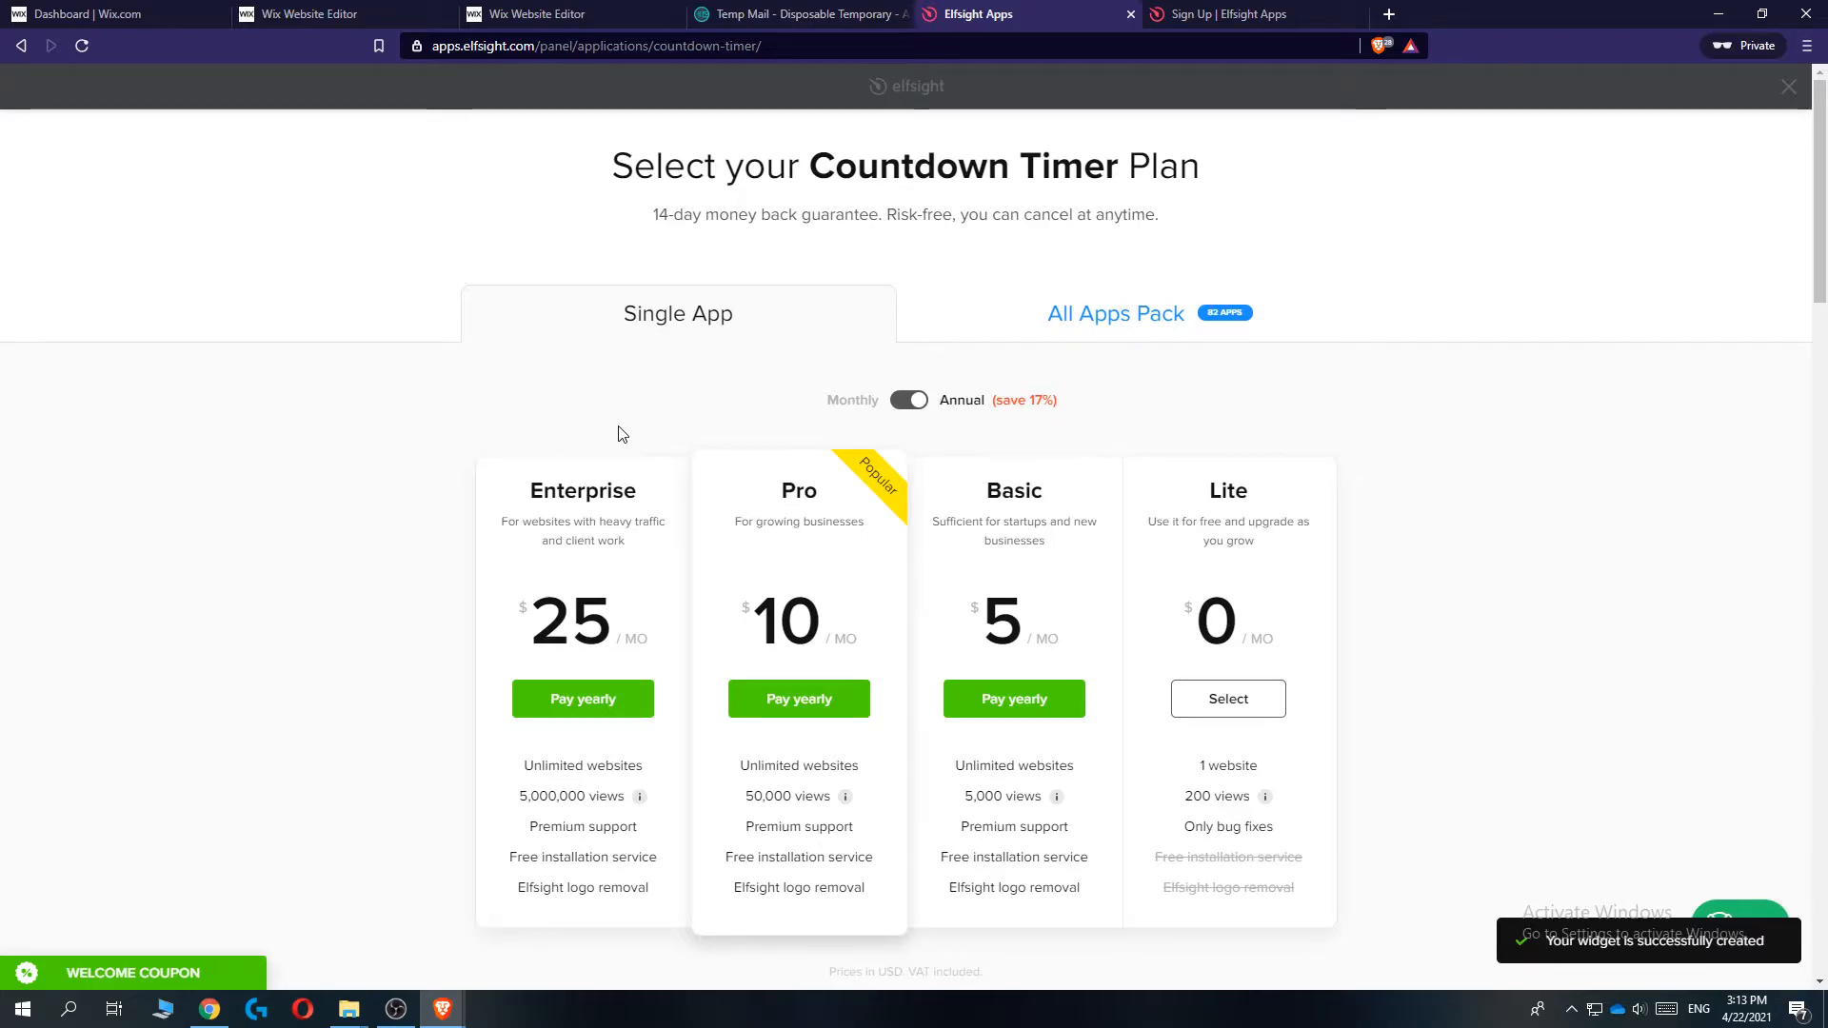
mouse_move(1369, 661)
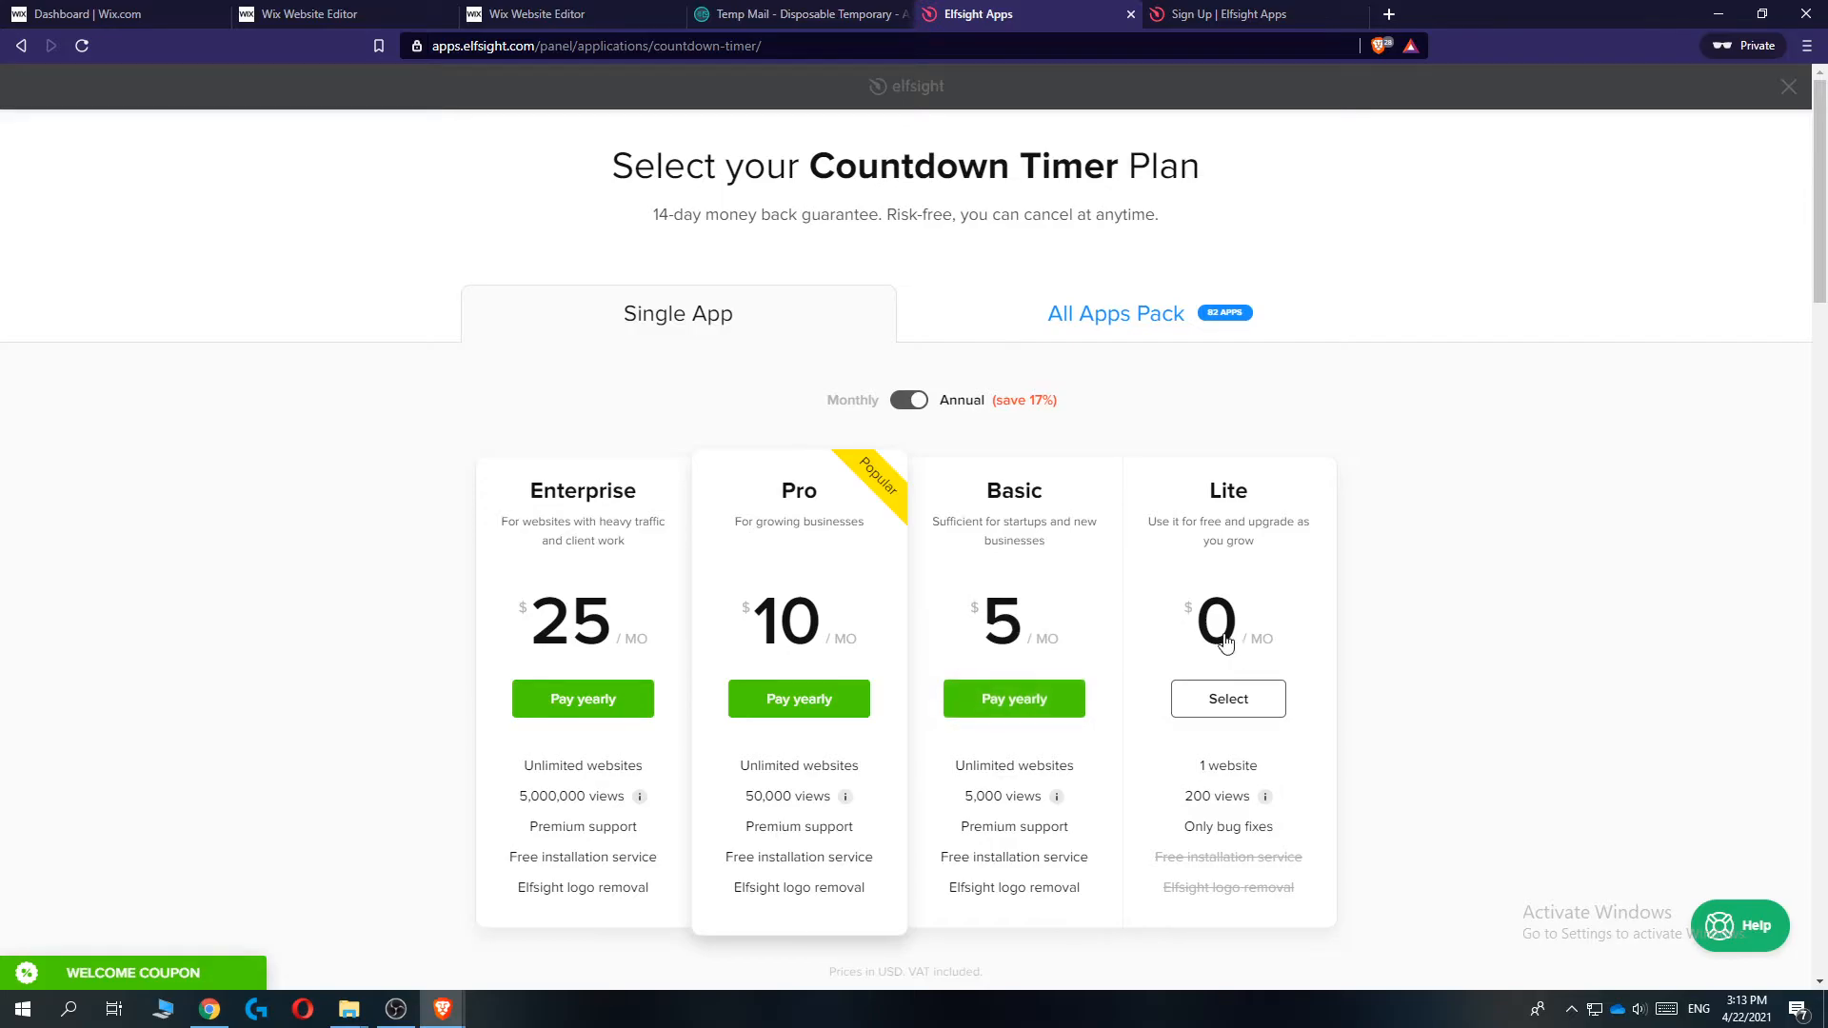
mouse_move(1036, 636)
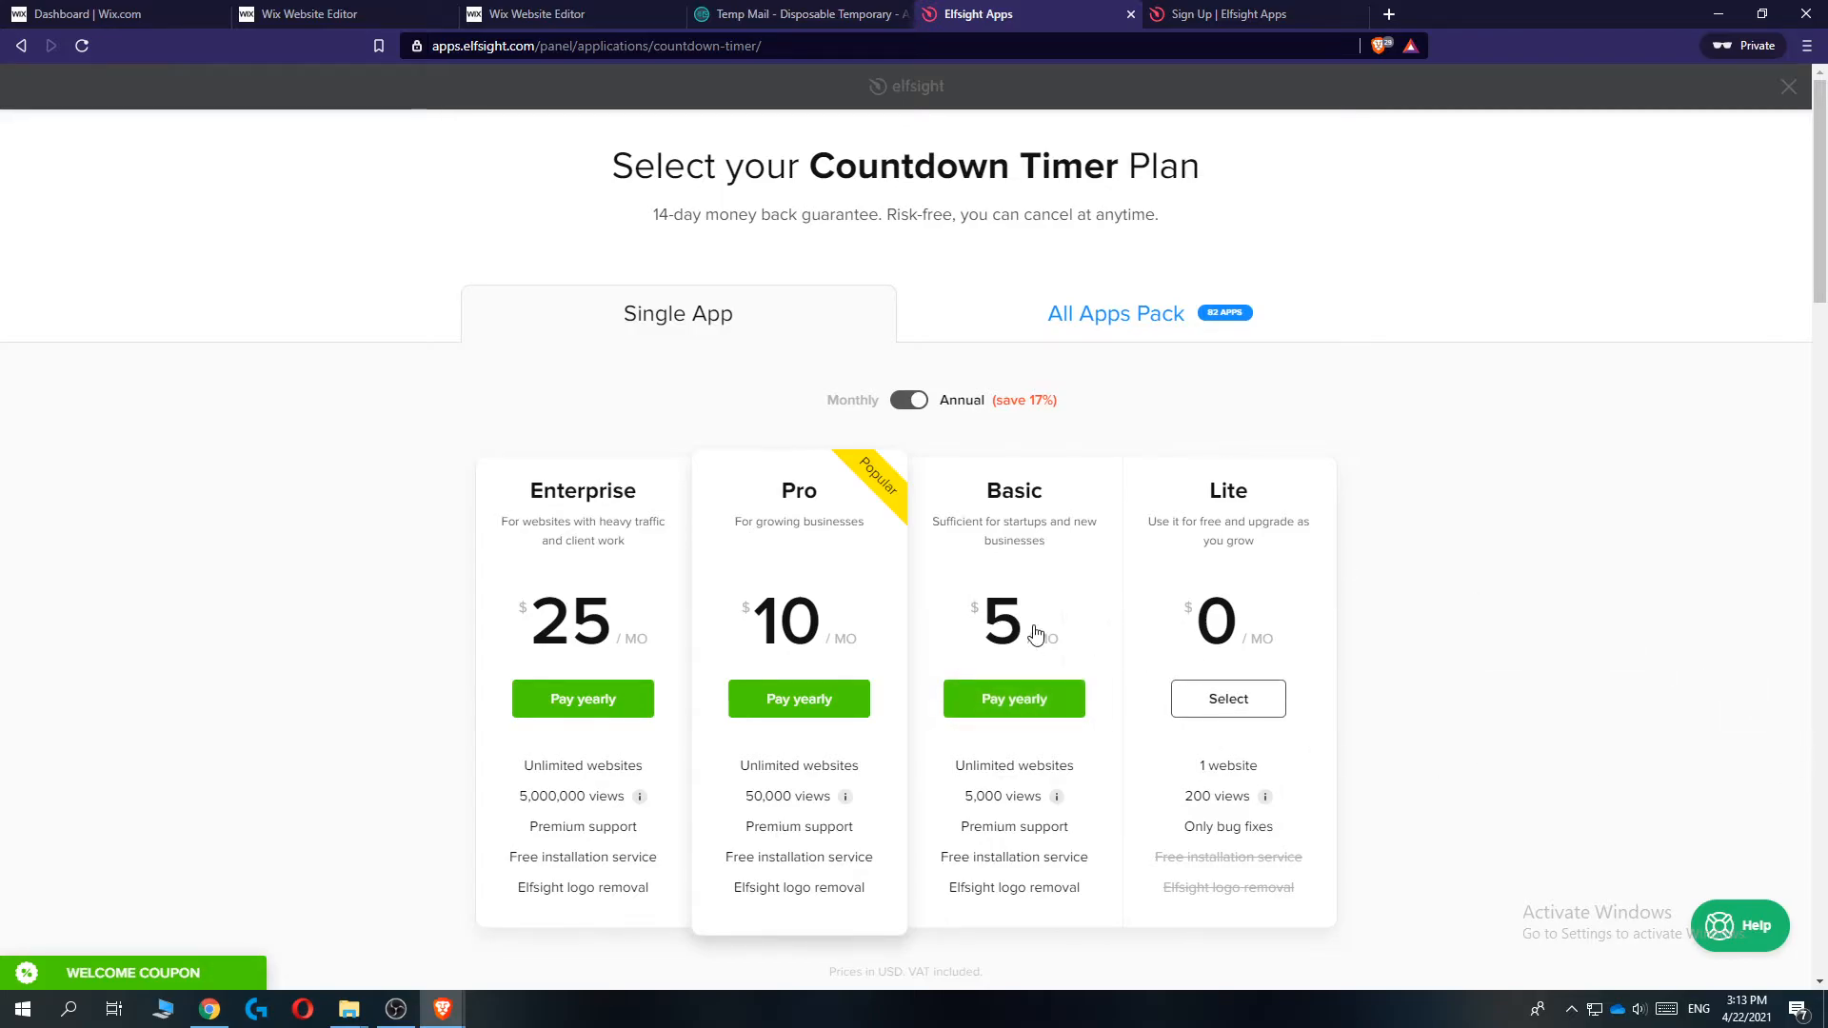
Select the free Lite plan, copy the widget's install code, and return to the Wix editor.
left_click(1227, 699)
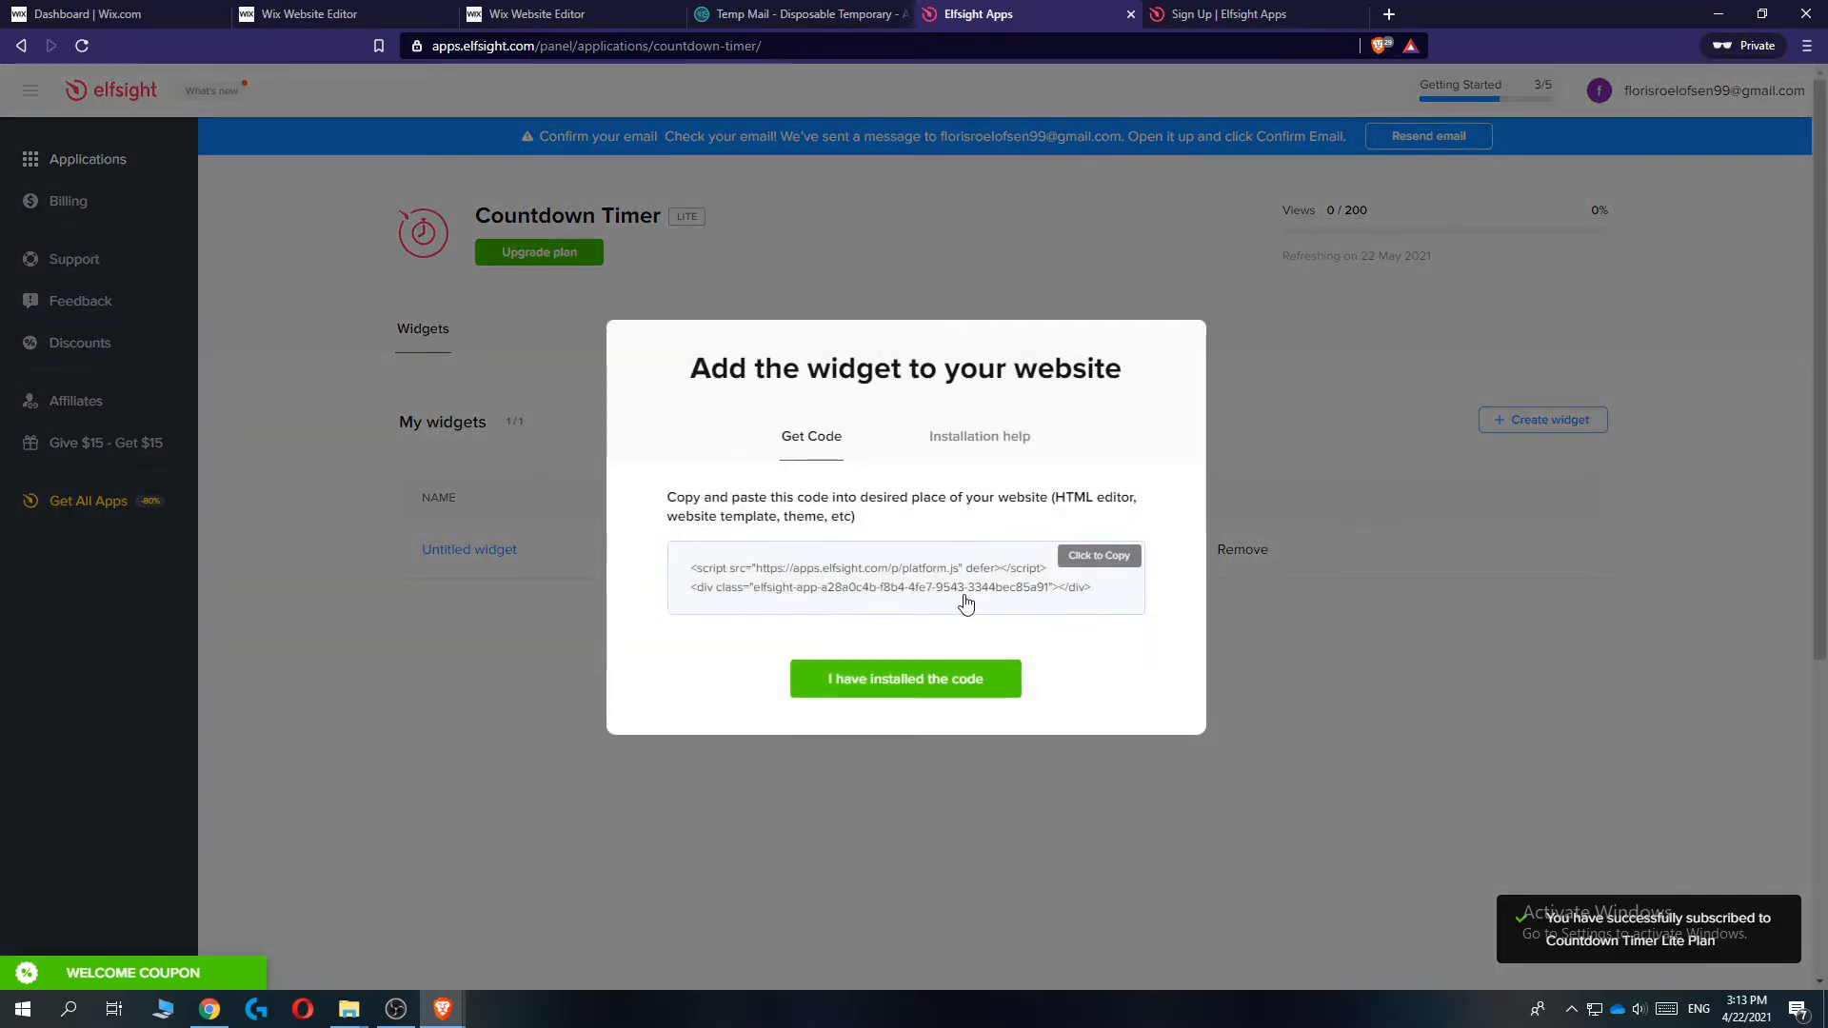
left_click(1097, 554)
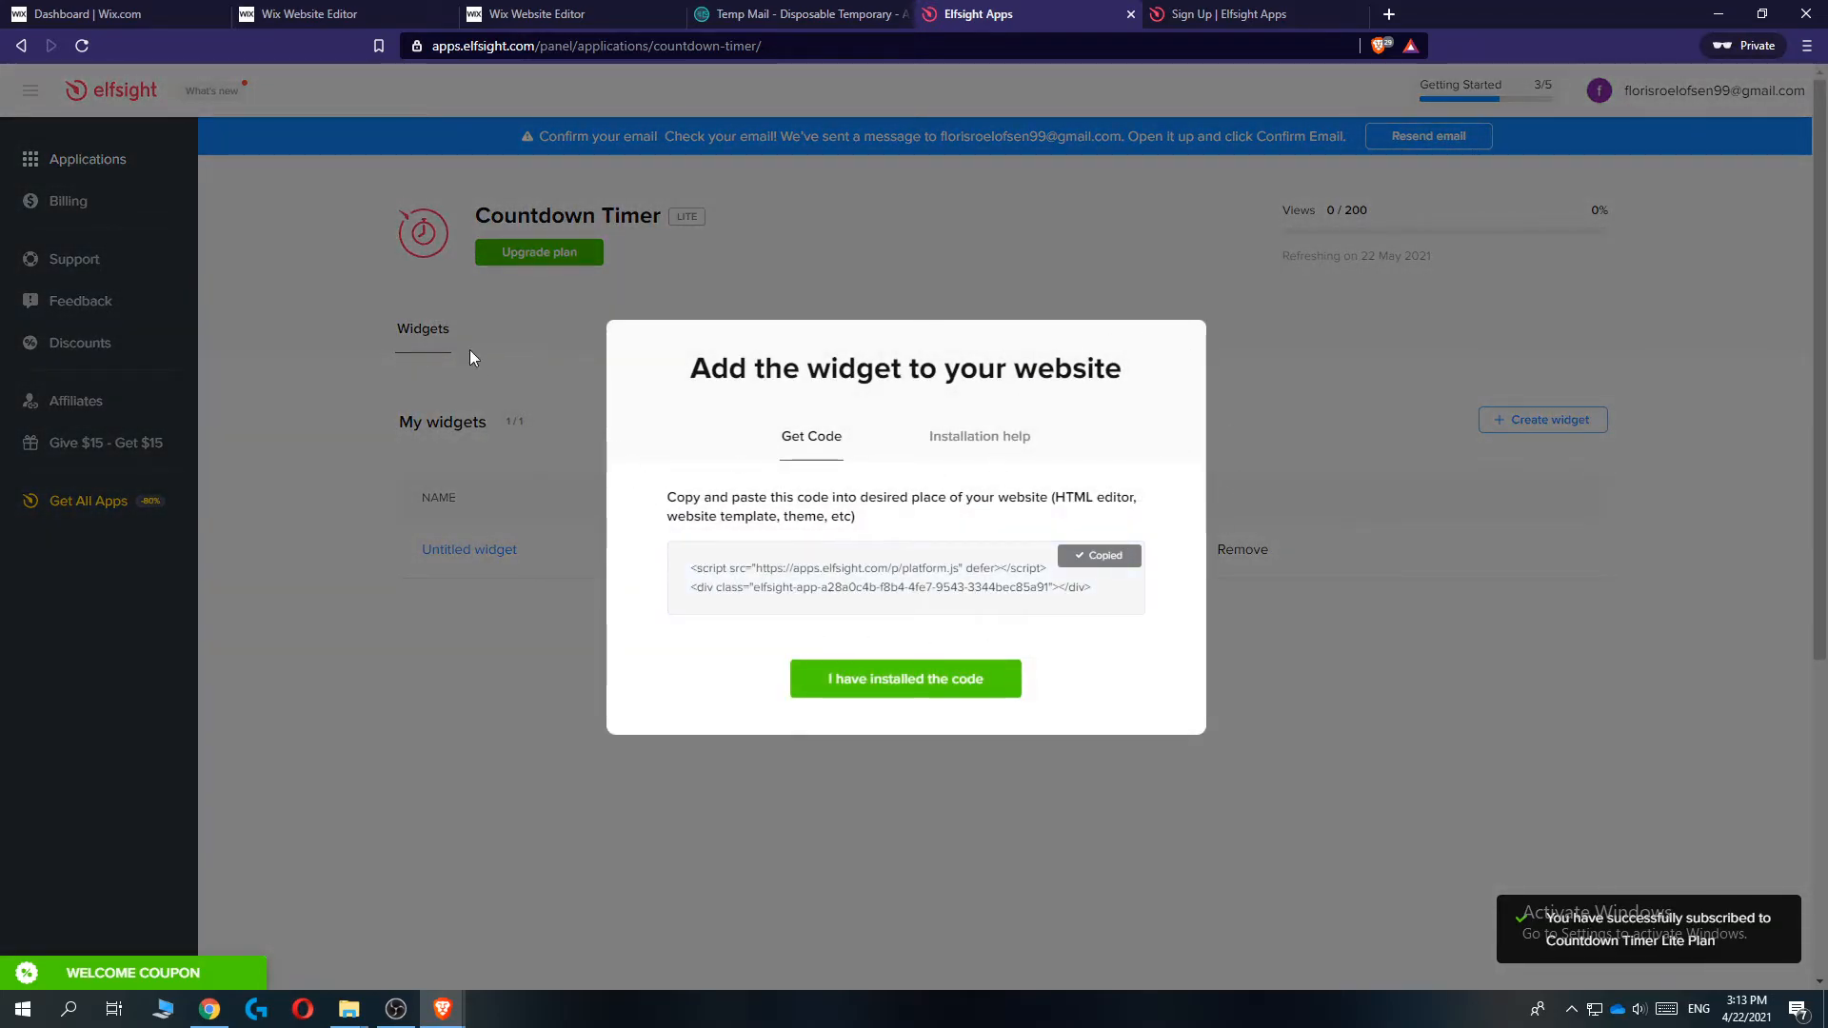
left_click(572, 13)
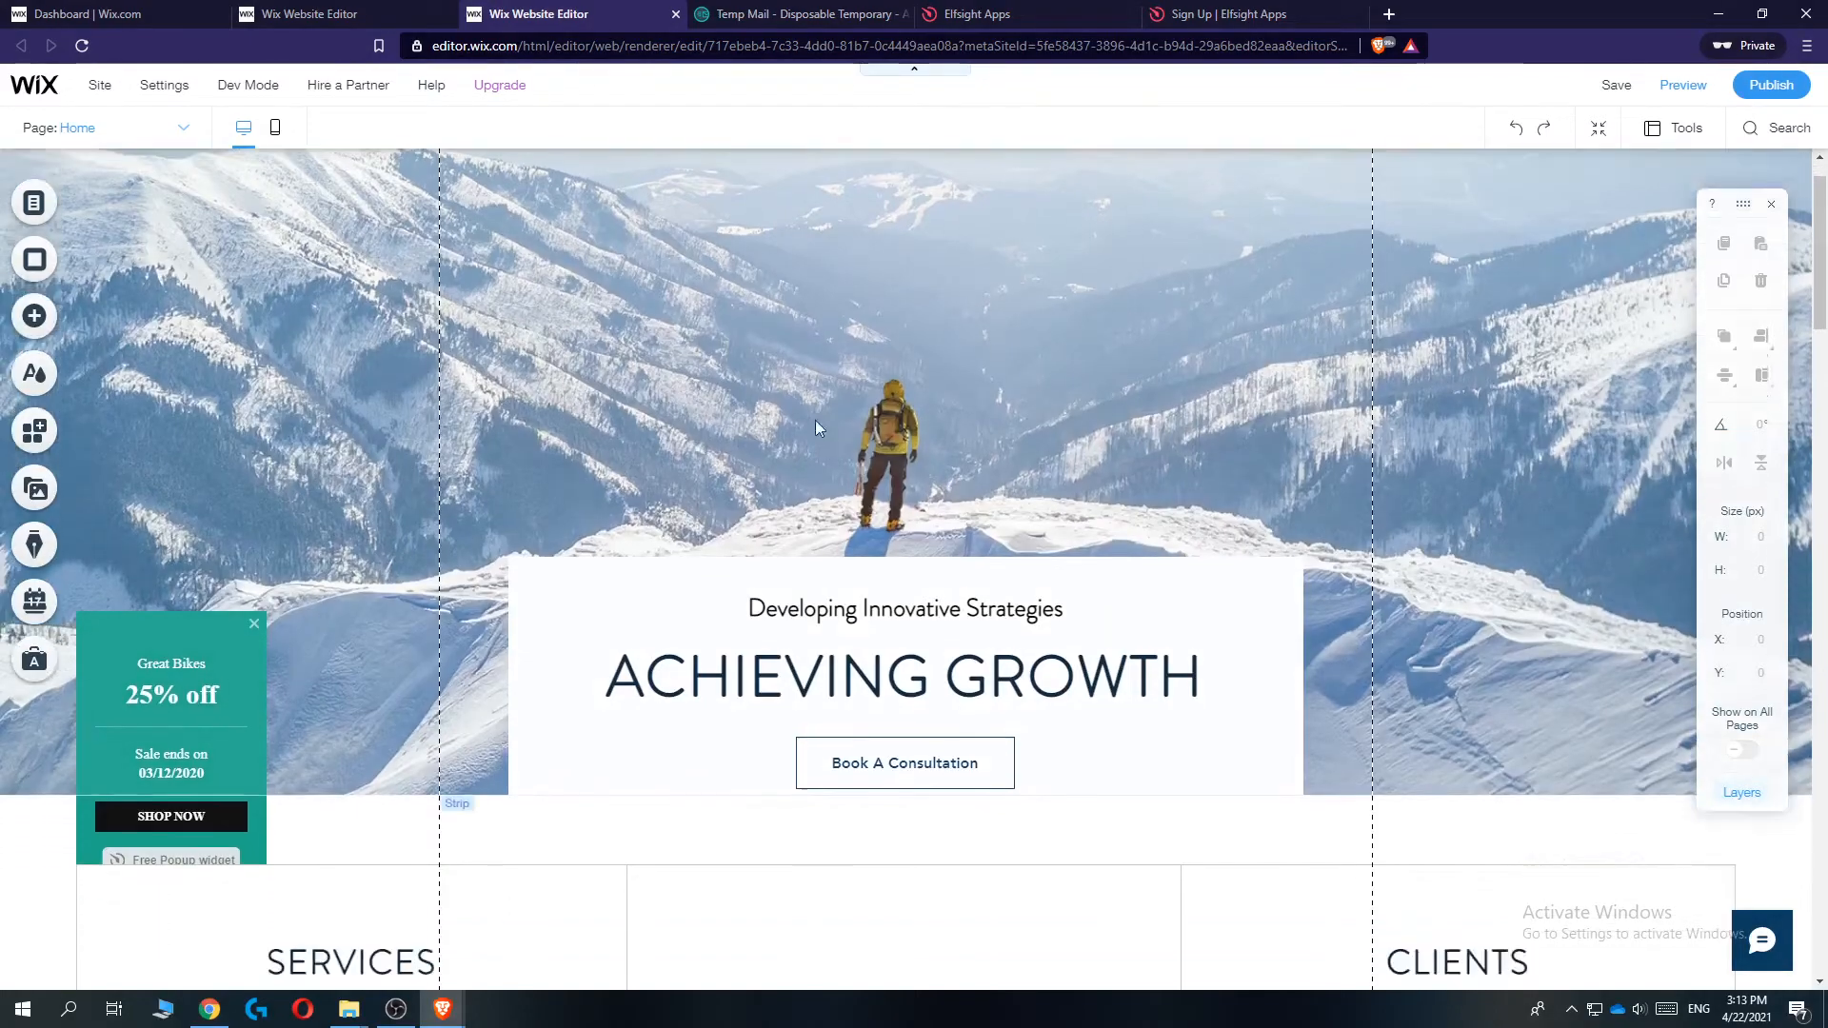
Add an Embed a Widget HTML box, move it into the hero area, and bring up its code settings.
left_click(35, 316)
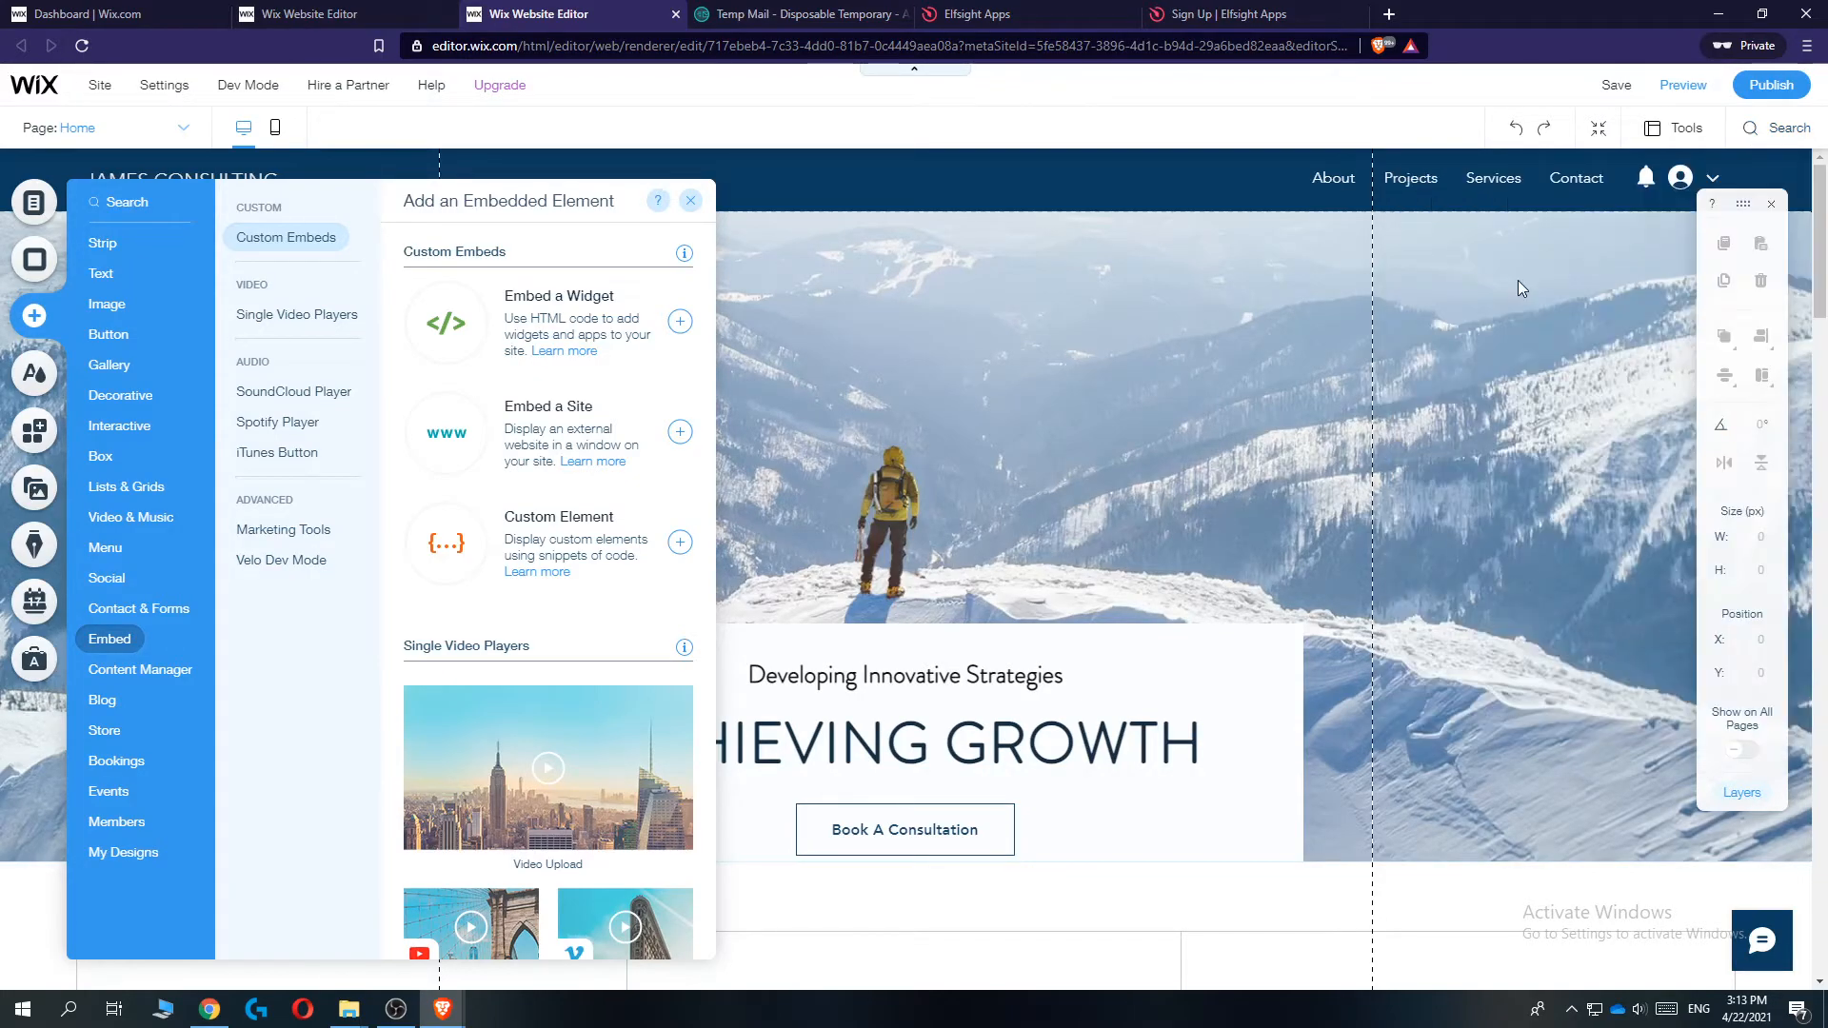
left_click(678, 320)
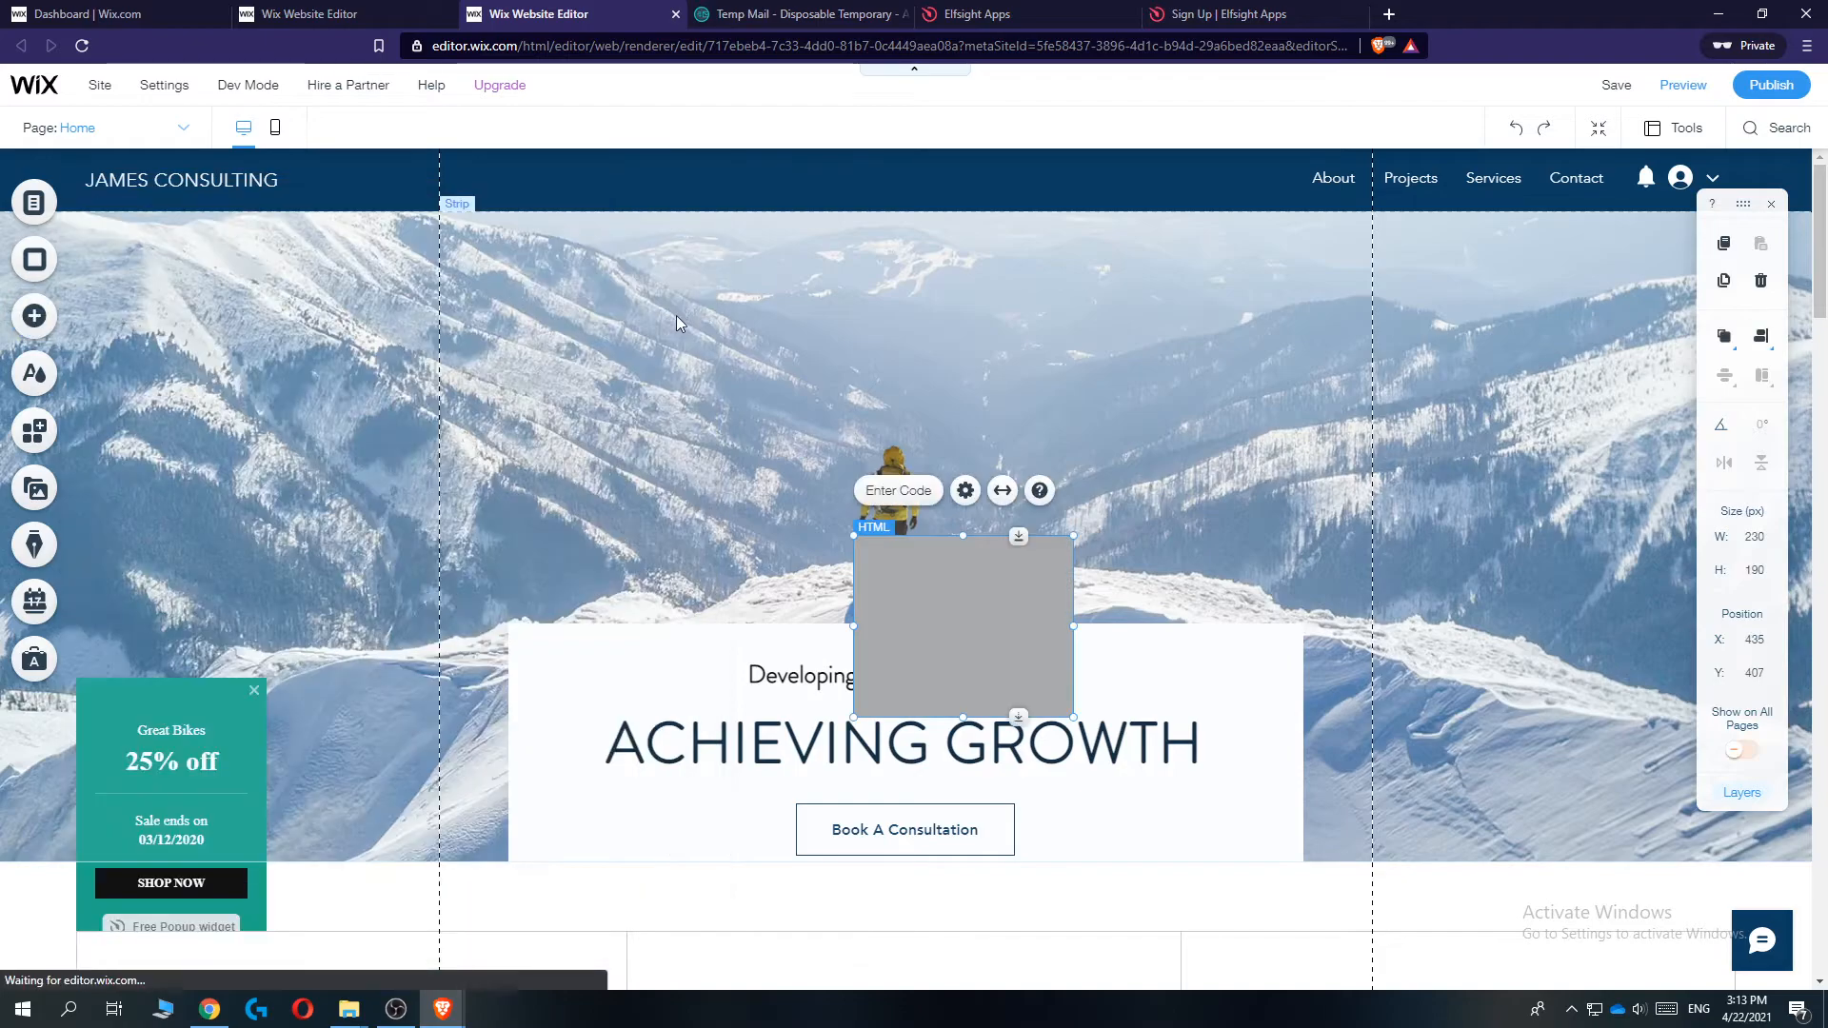
left_click_drag(963, 627, 756, 425)
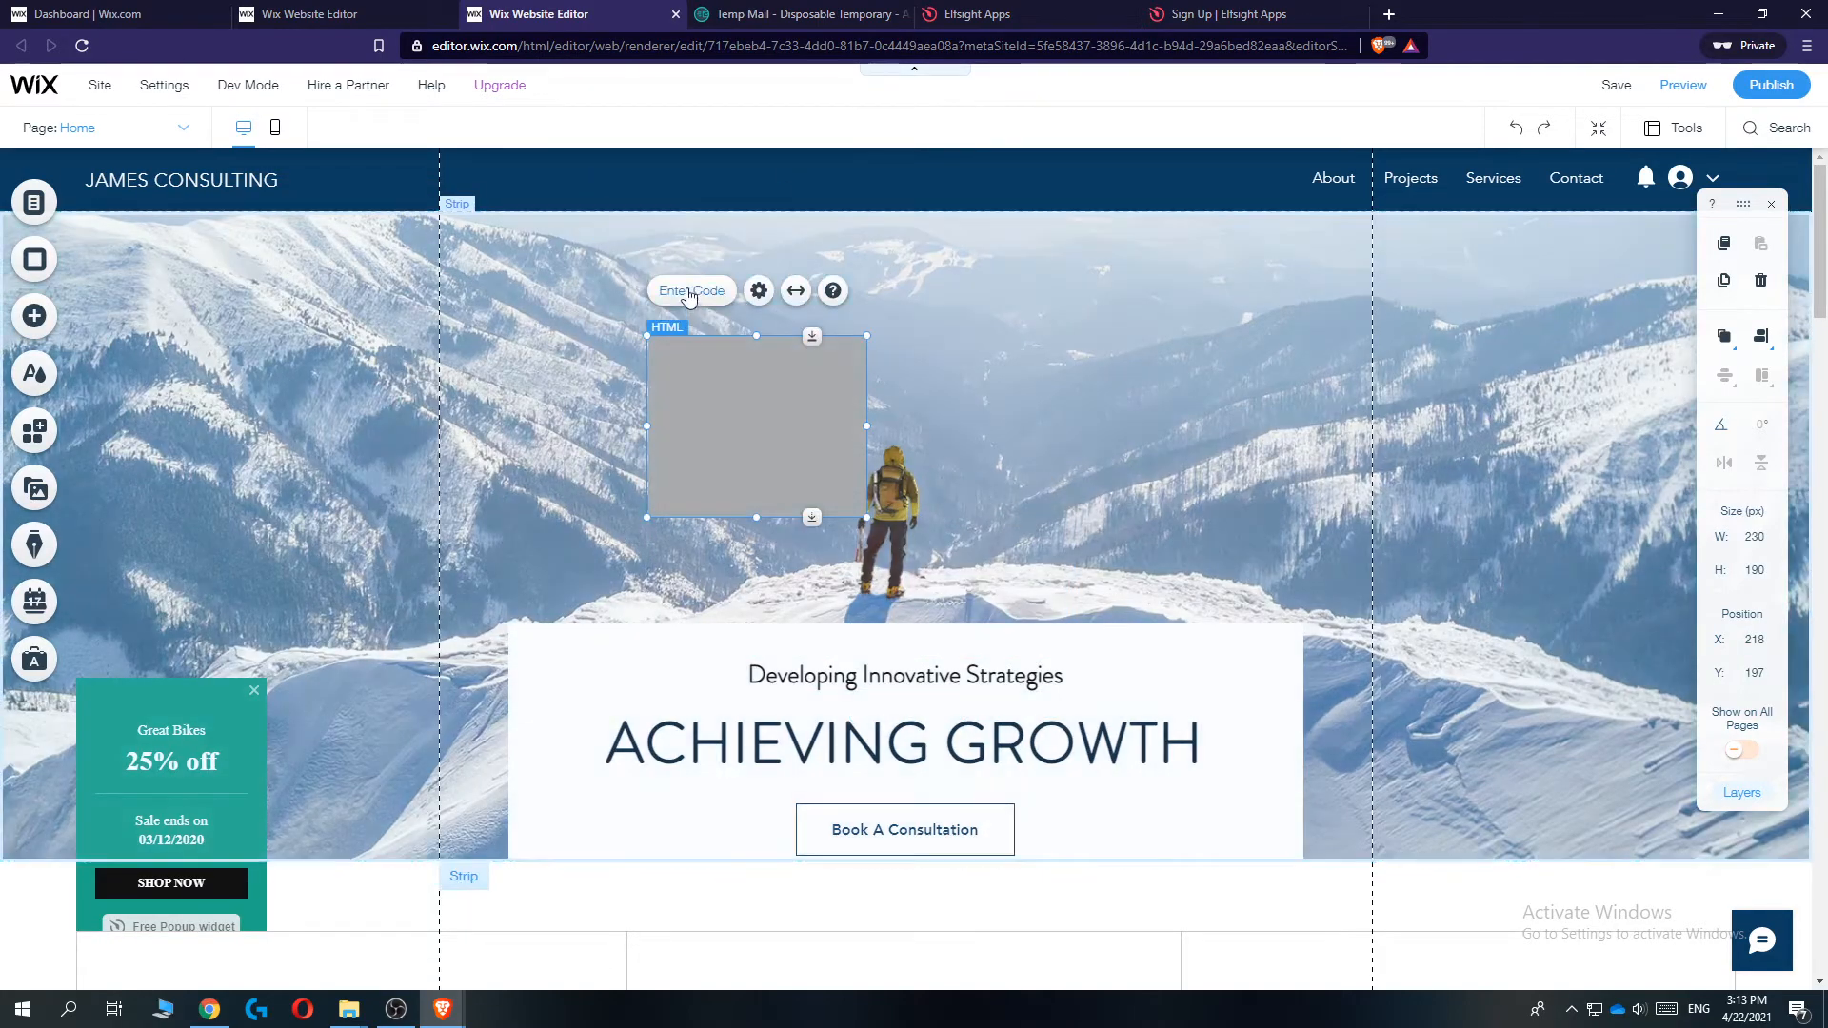
left_click(756, 290)
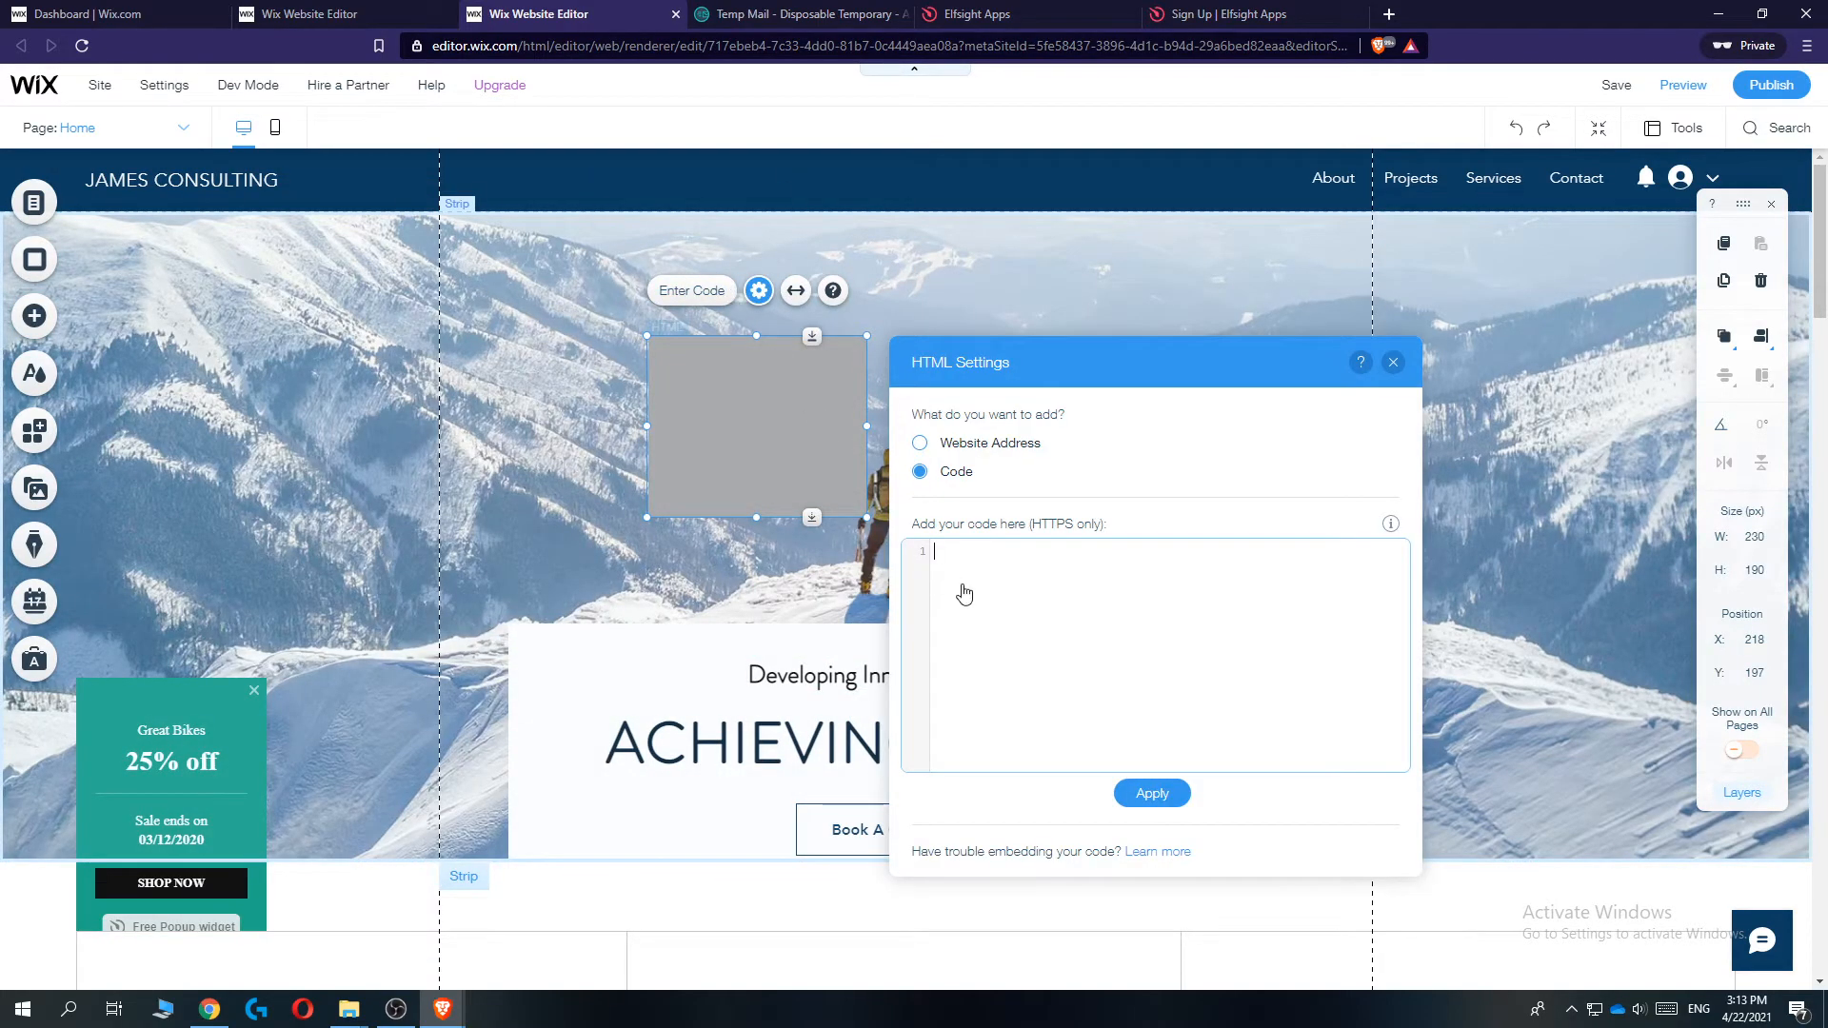
Paste the Elfsight platform.js script code into the HTML box and apply it.
type("<script src=\"https://apps.elfsight.com/p/platform.js\" defer></script>")
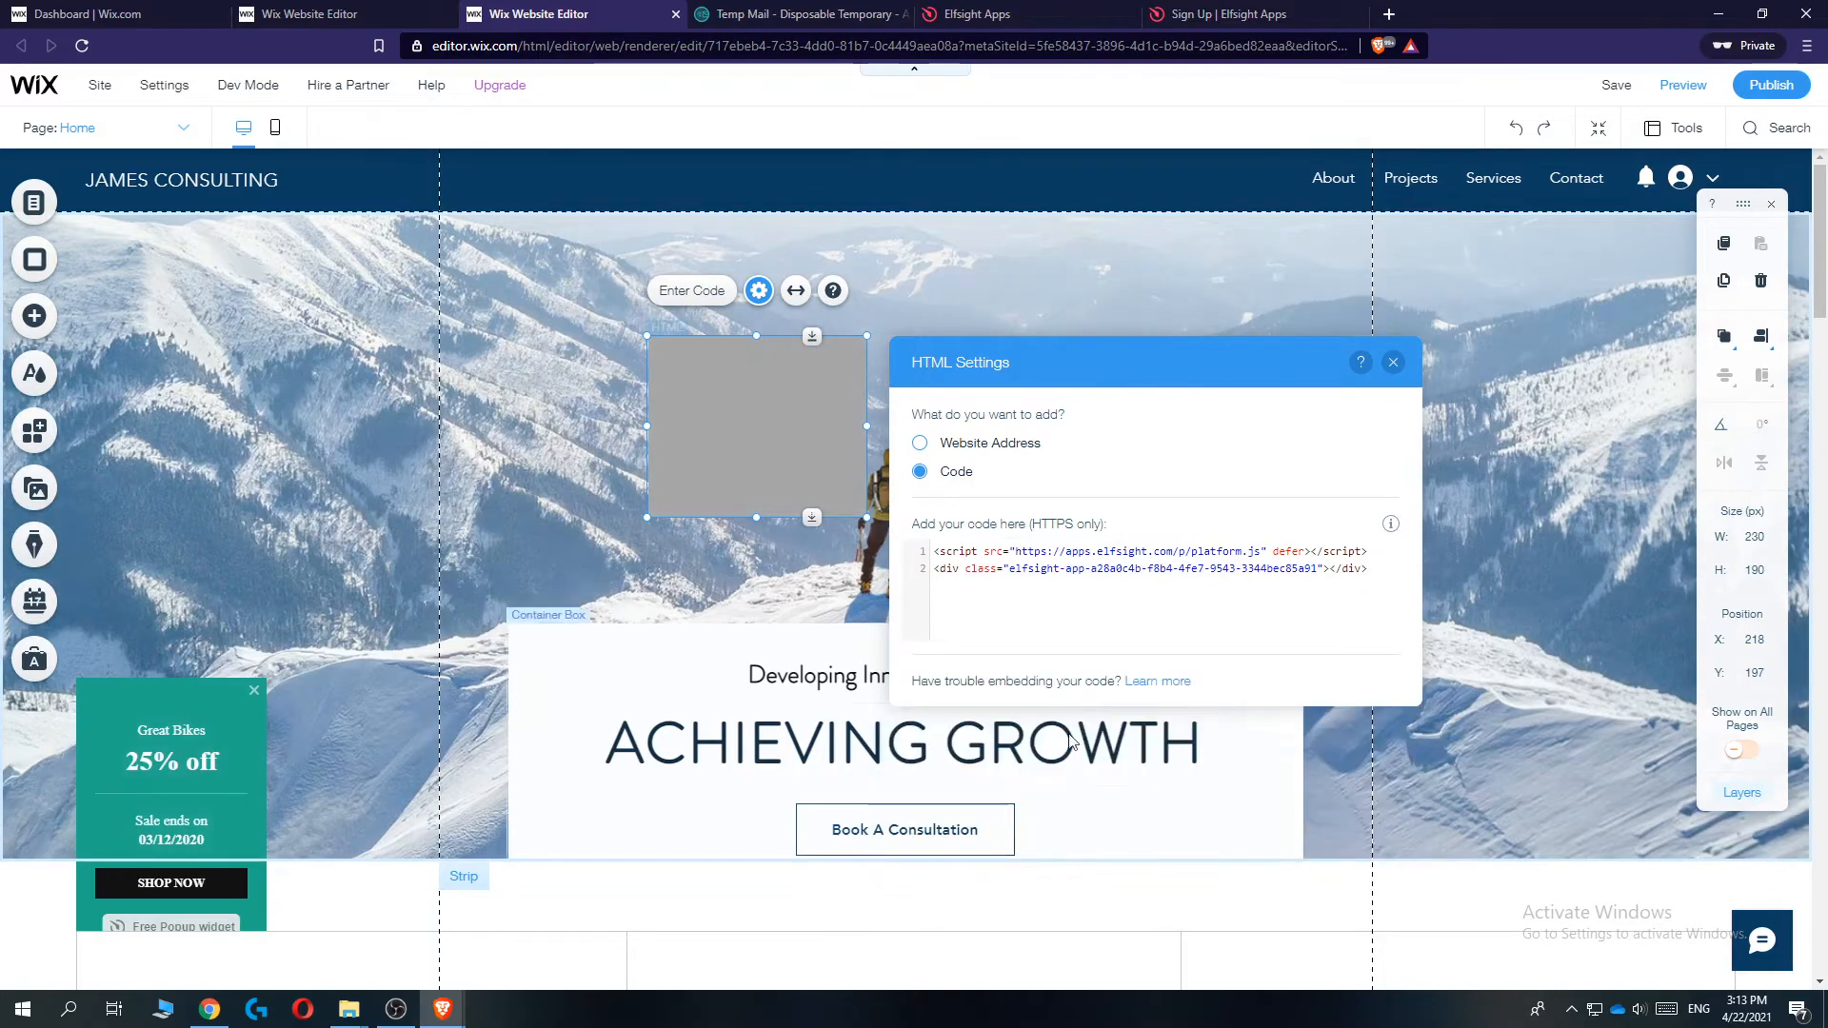
left_click(1390, 361)
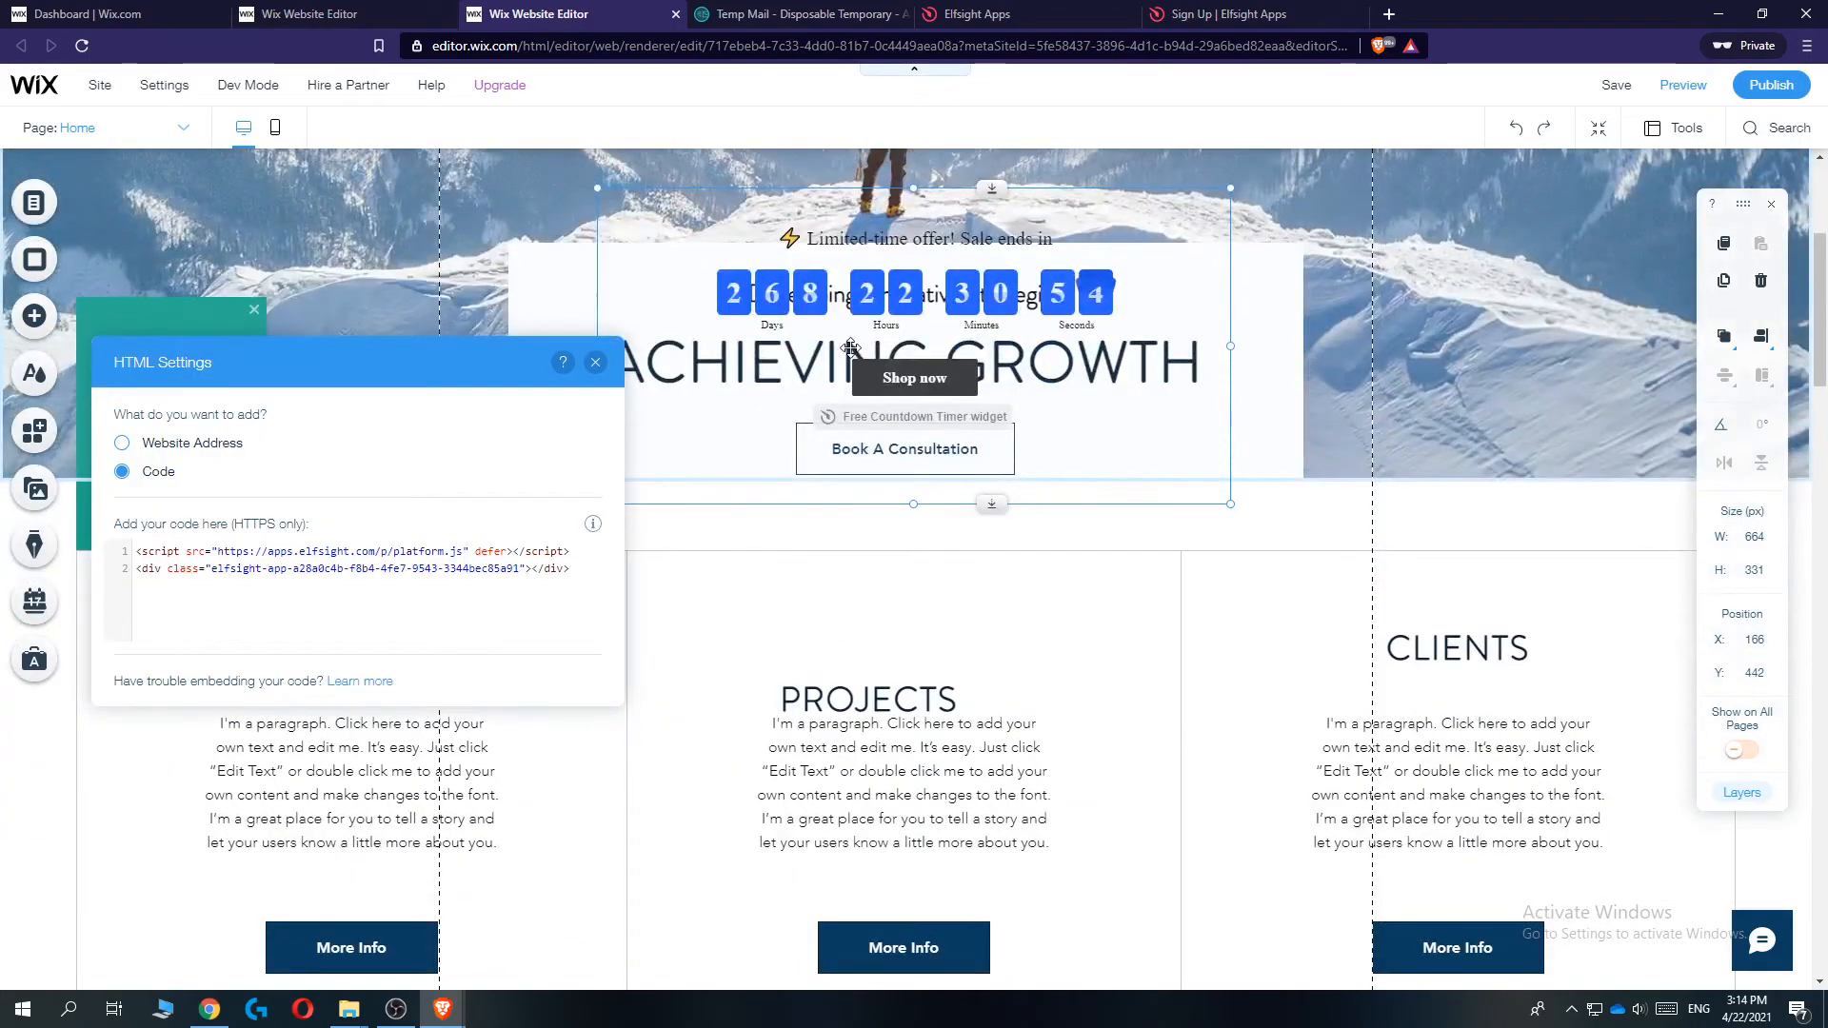
scroll("down", 3)
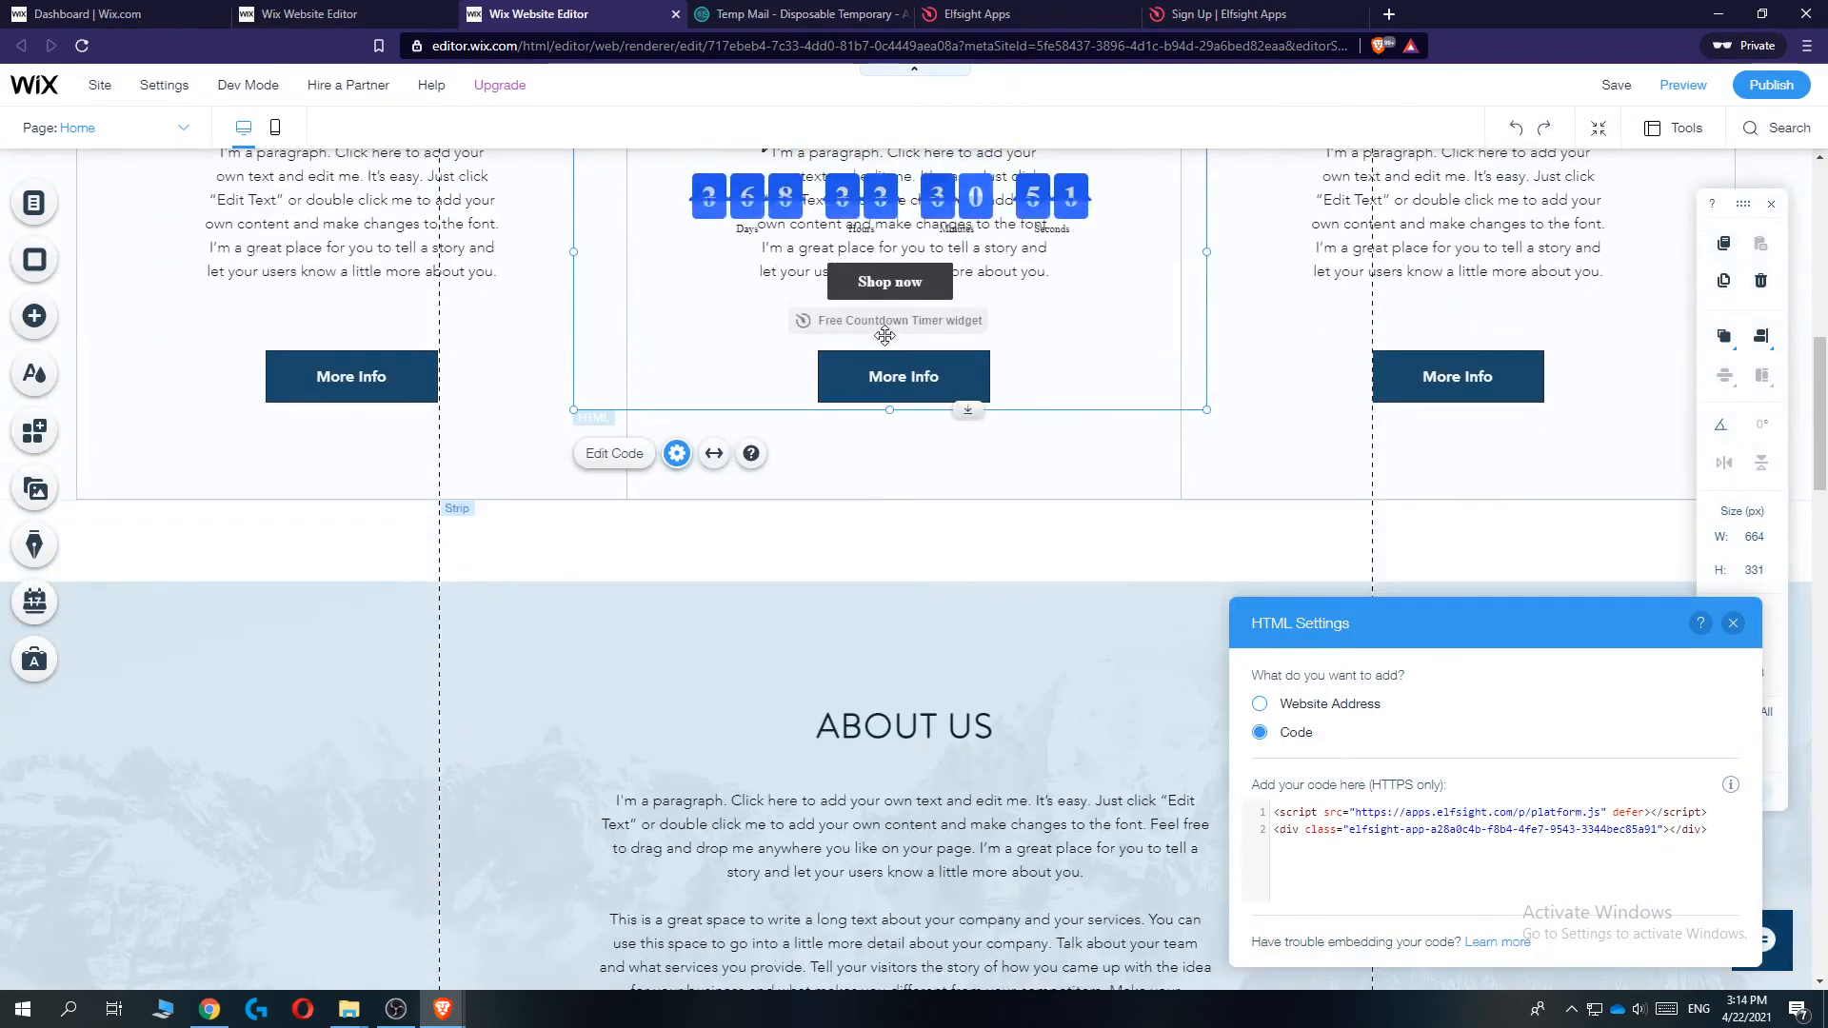